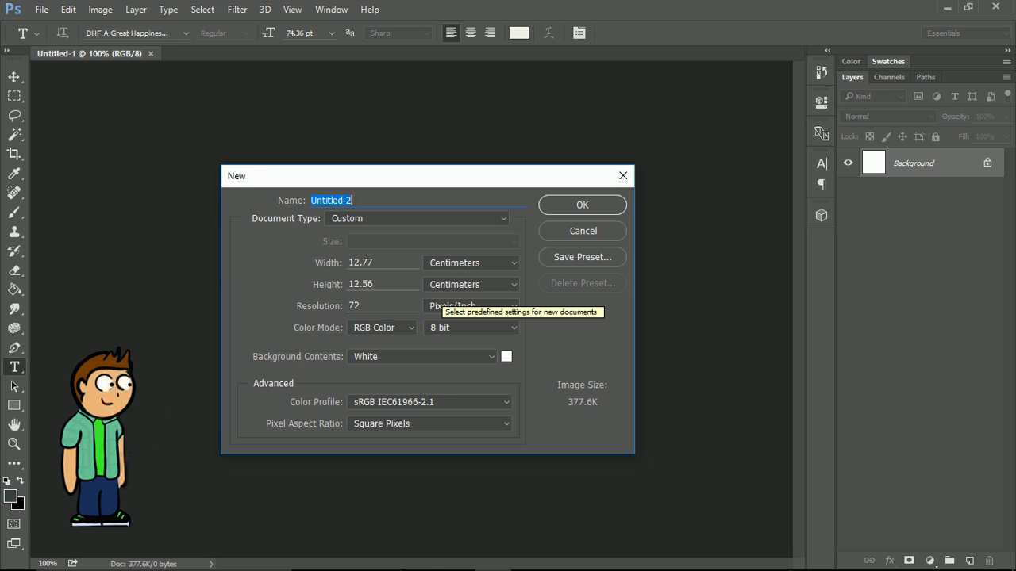
mouse_move(473, 213)
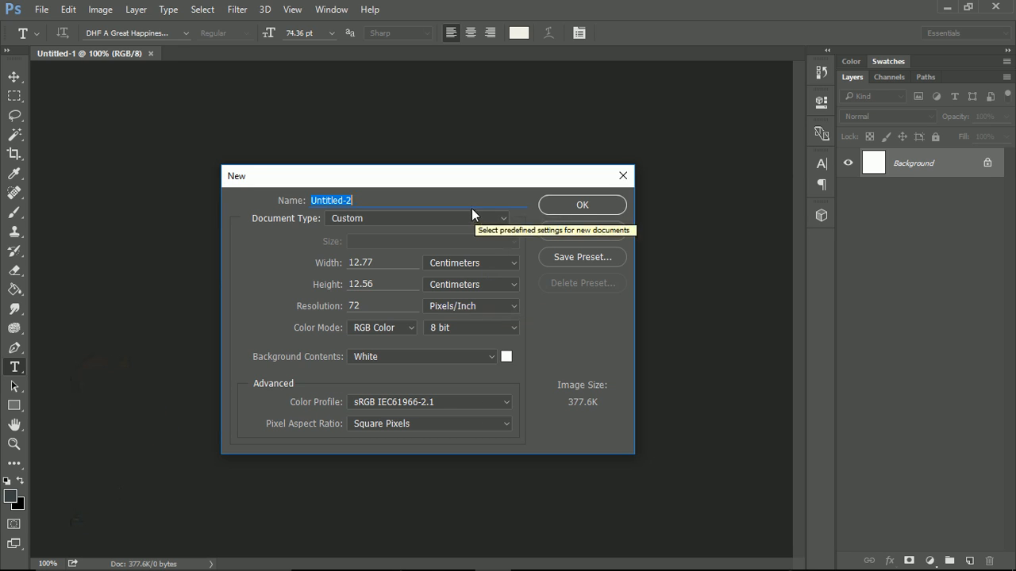
mouse_move(599, 340)
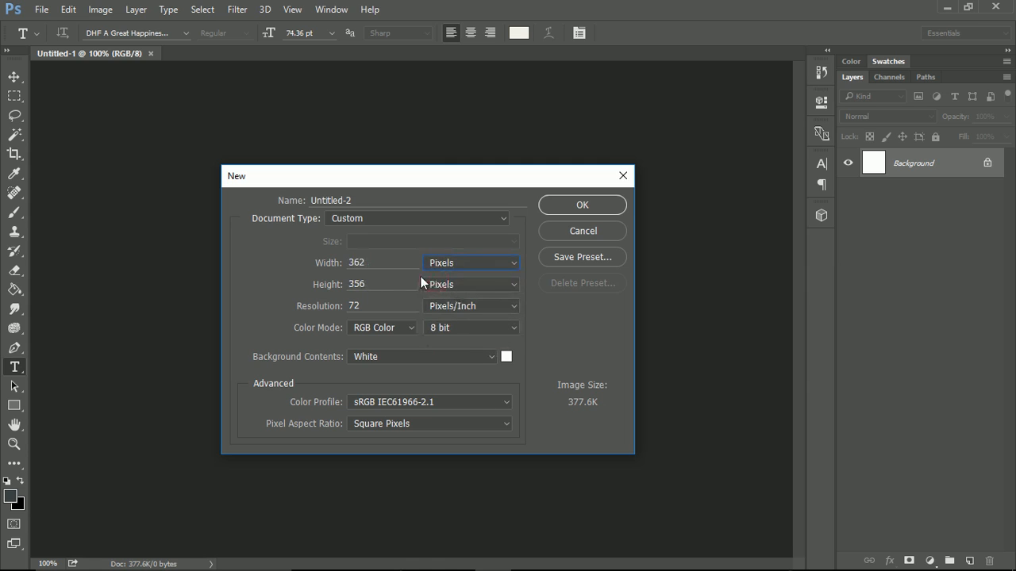
- Enter the new document's width in pixels, correcting a mistyped 2014 toward 2048
left_click(384, 262)
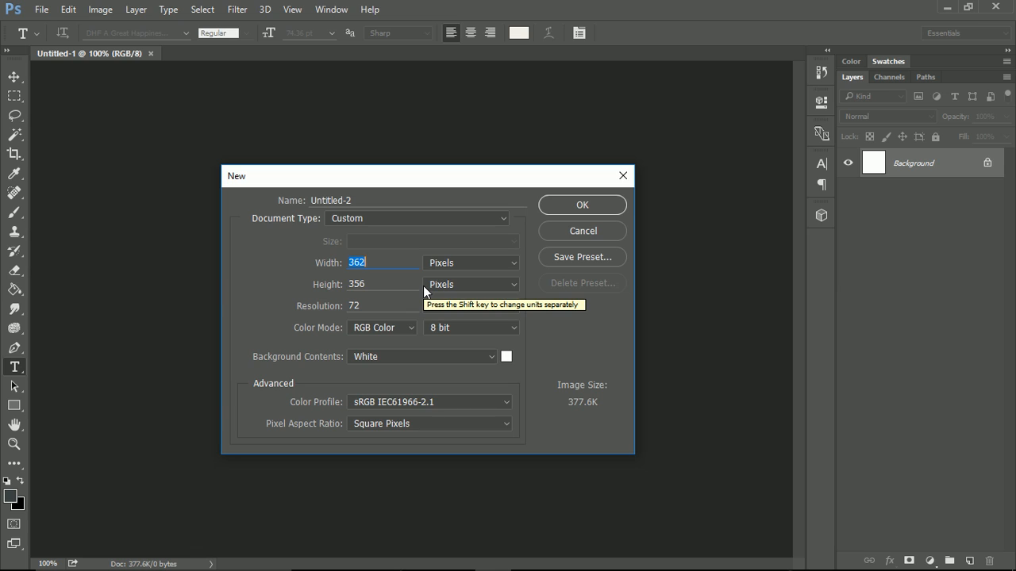
type("2014")
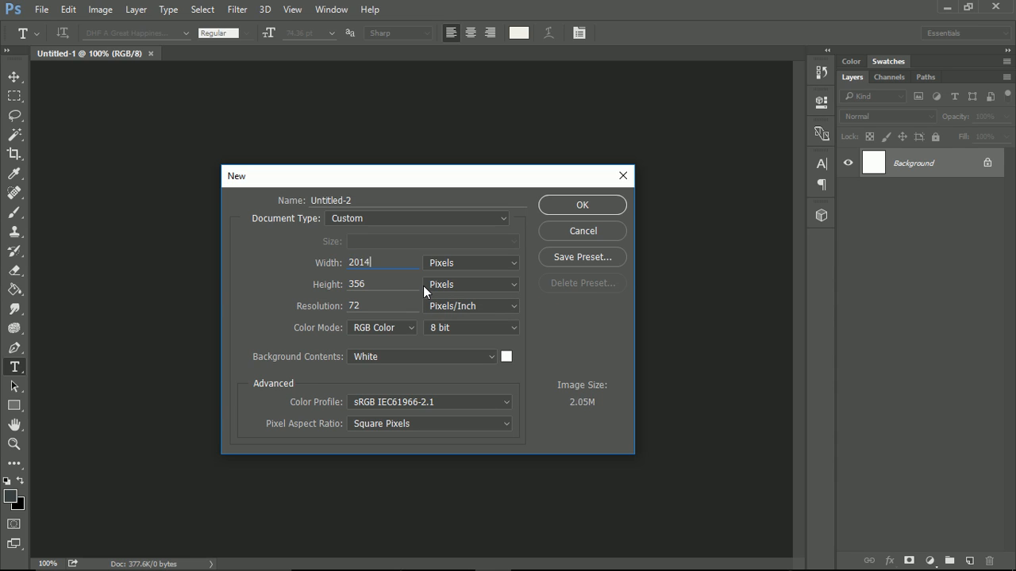
key("BackSpace")
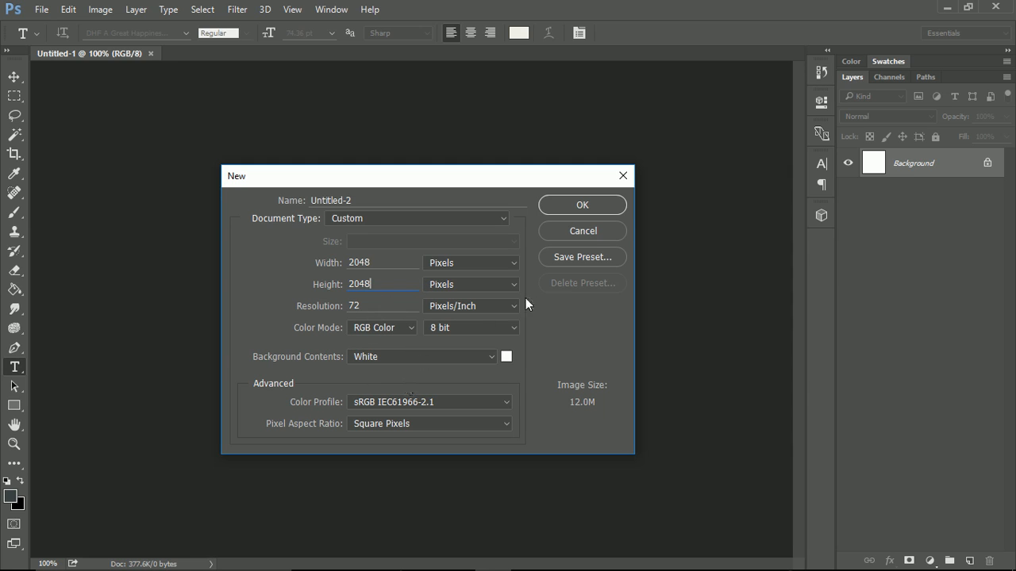
- Create the 2048×2048 document, convert it to Grayscale discarding colour, then to 16 Bits/Channel
left_click(580, 205)
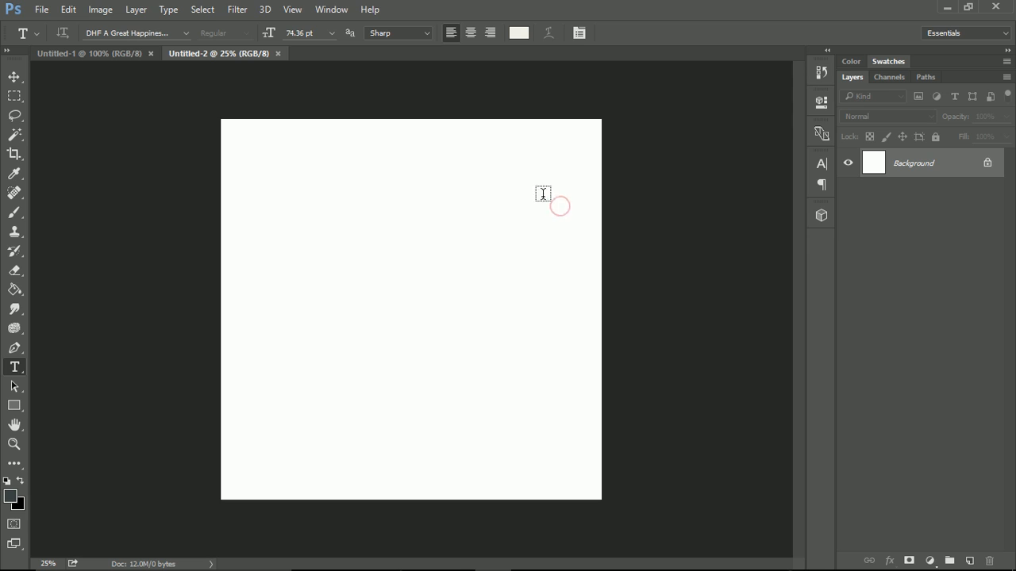
mouse_move(211, 140)
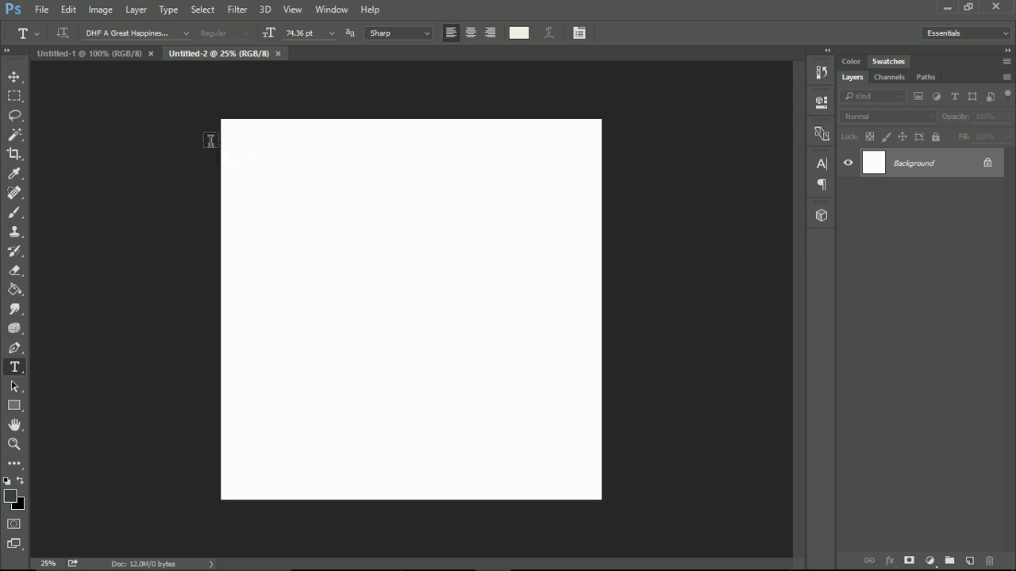
mouse_move(111, 113)
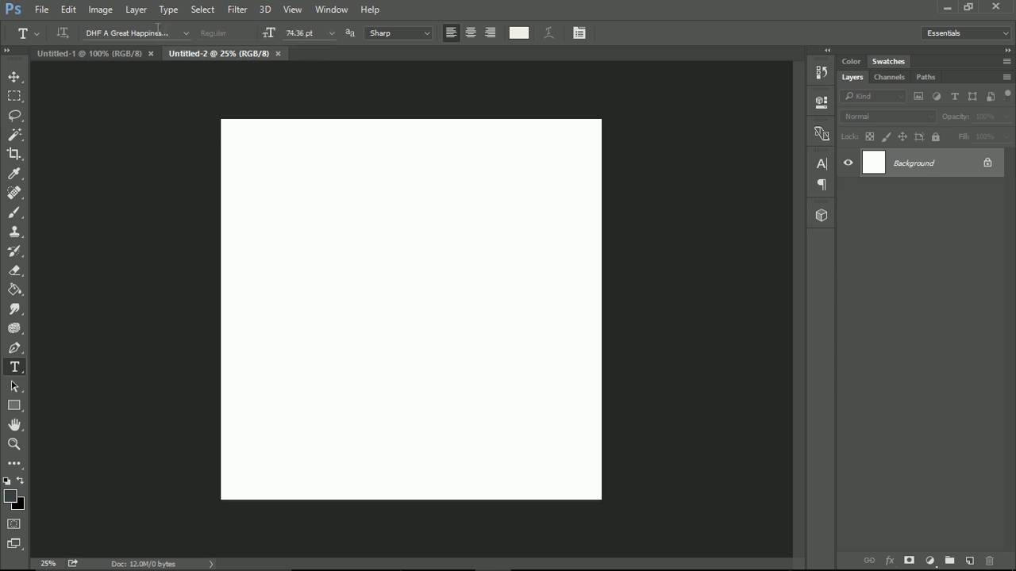
left_click(100, 10)
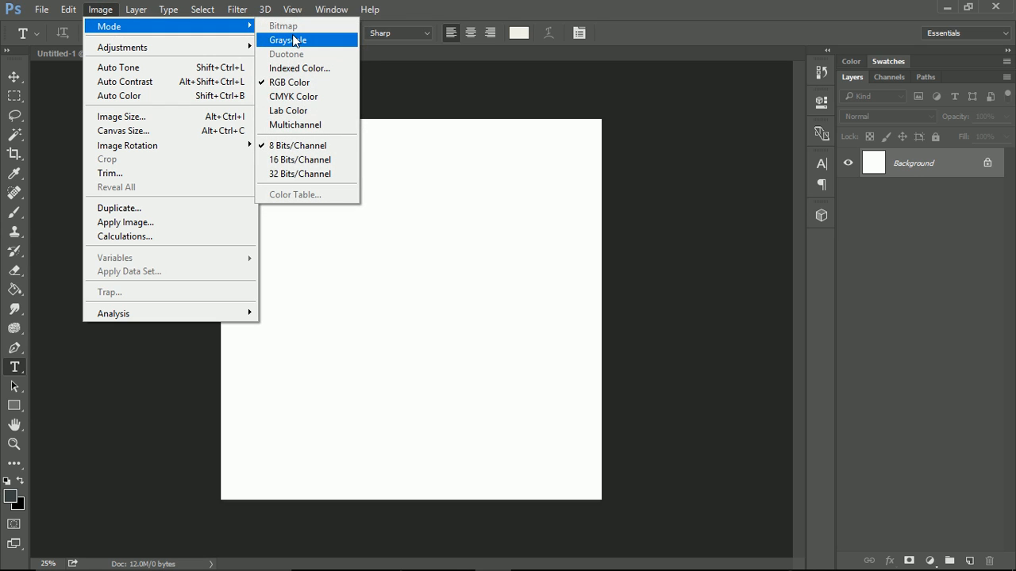
left_click(288, 39)
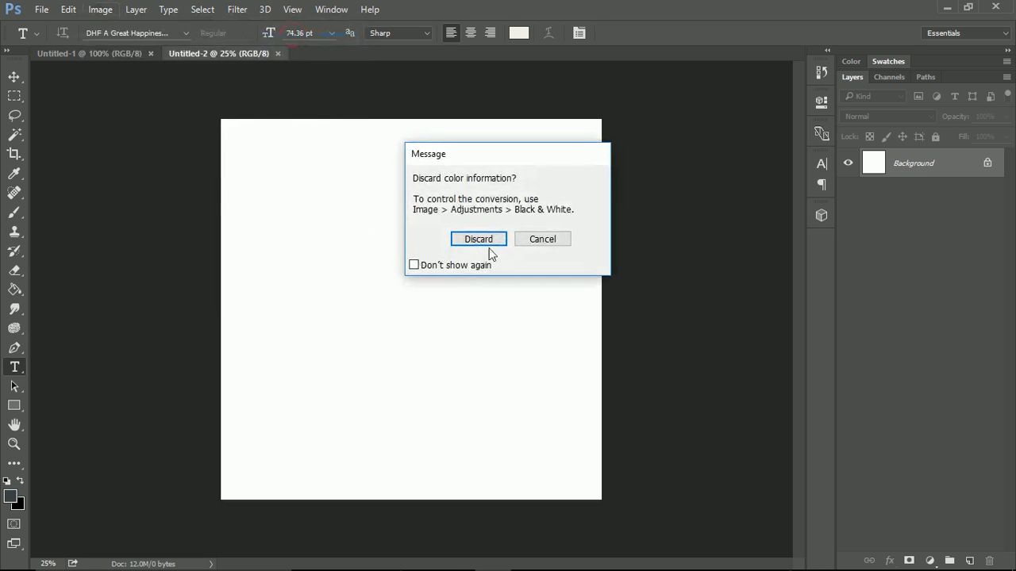
left_click(477, 238)
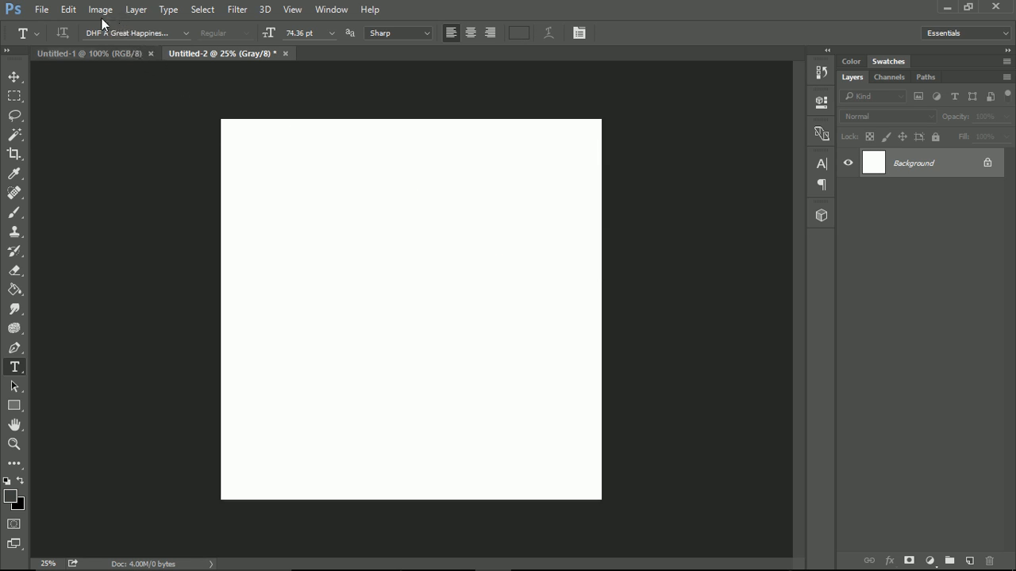
left_click(100, 9)
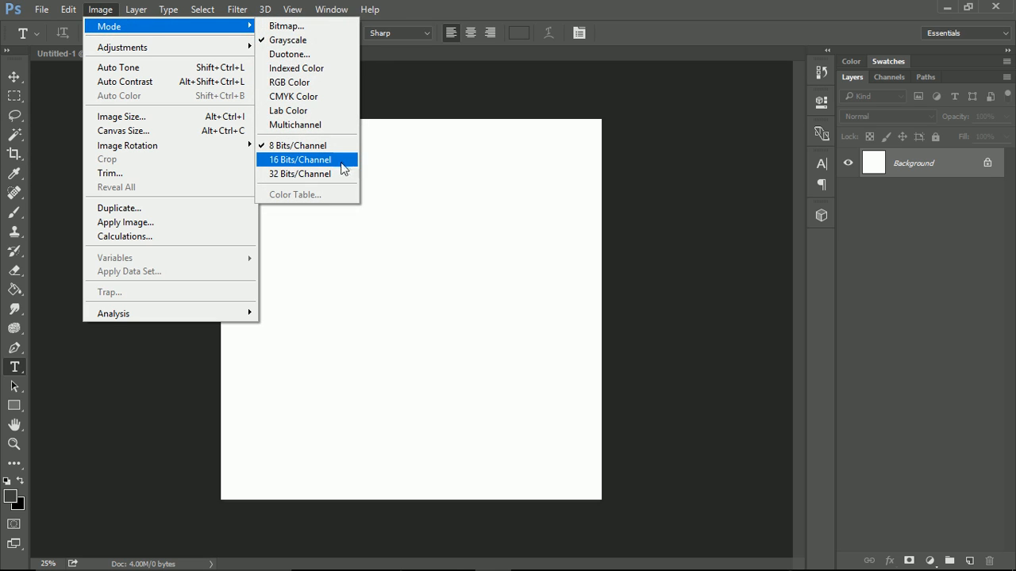
left_click(301, 159)
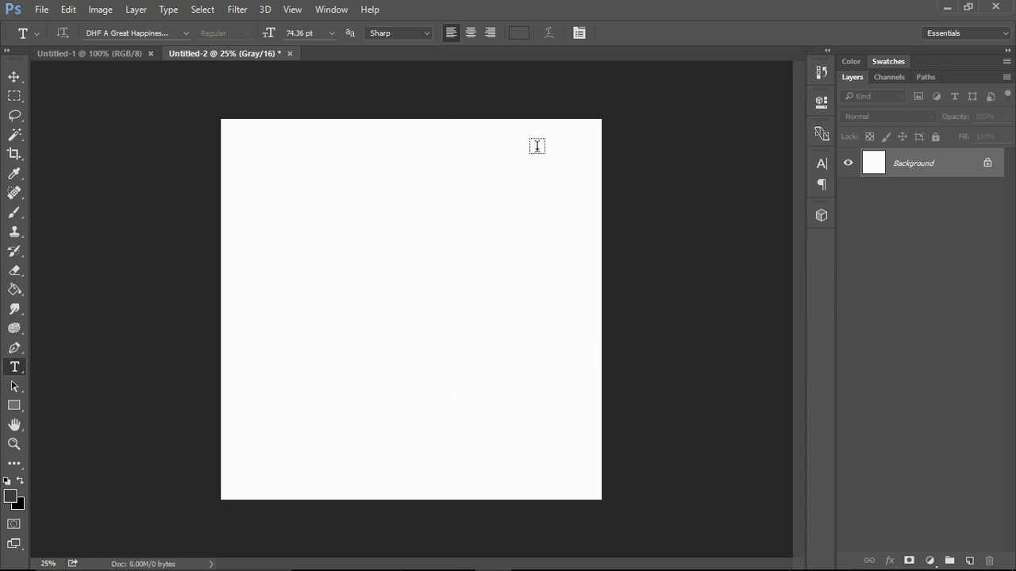
mouse_move(971, 556)
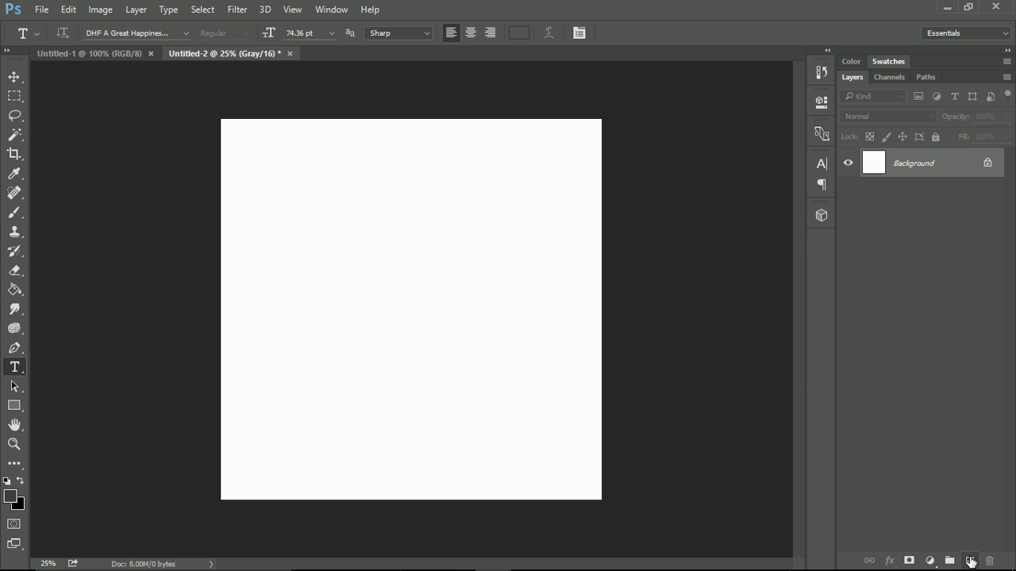
- Draw a 2240×484 px rectangle across the canvas top on a new layer and fill it solid black
left_click(970, 562)
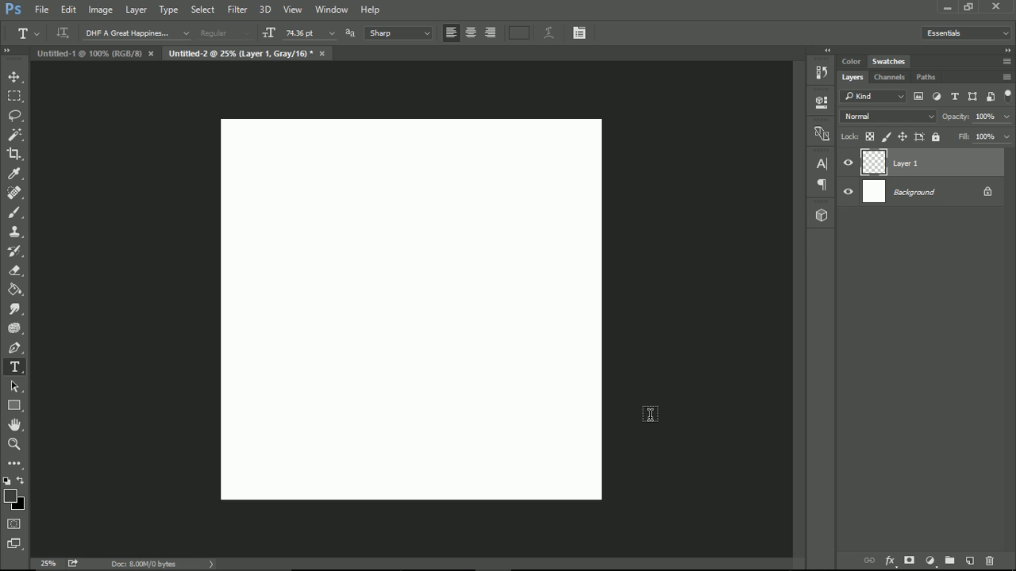
mouse_move(597, 401)
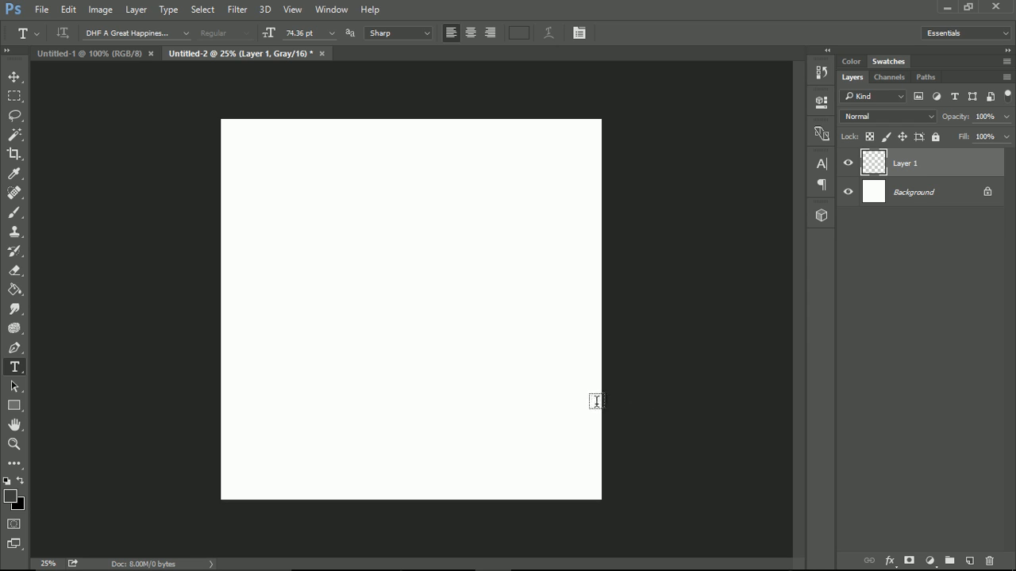
left_click(12, 406)
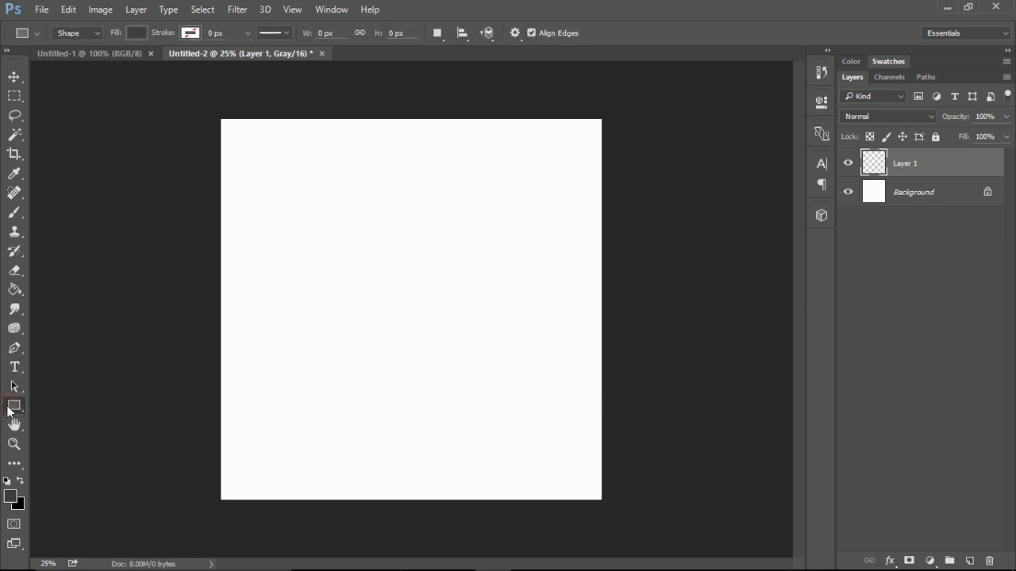
mouse_move(14, 406)
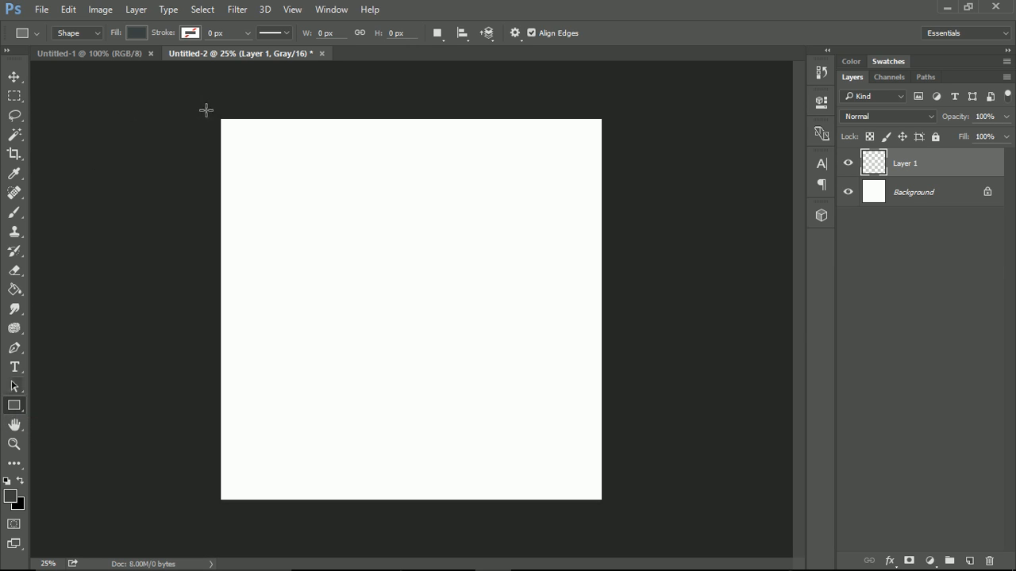
left_click_drag(206, 108, 628, 203)
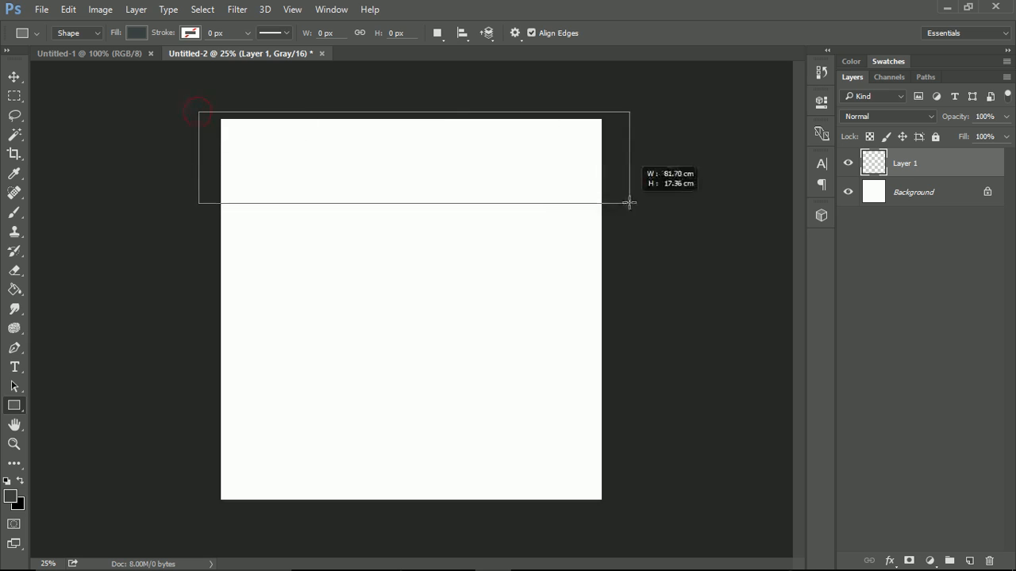
left_click_drag(628, 203, 616, 201)
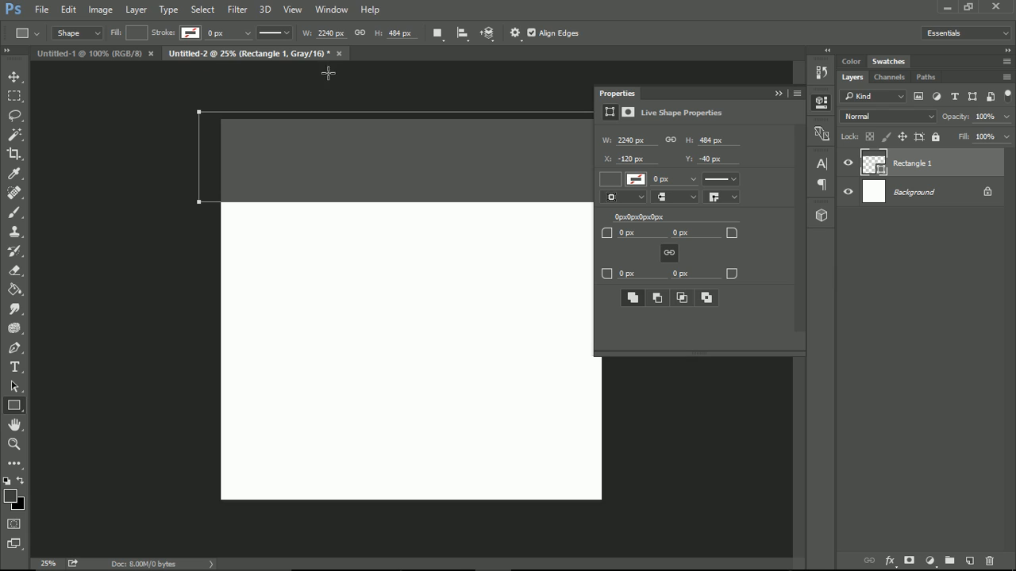
left_click(136, 32)
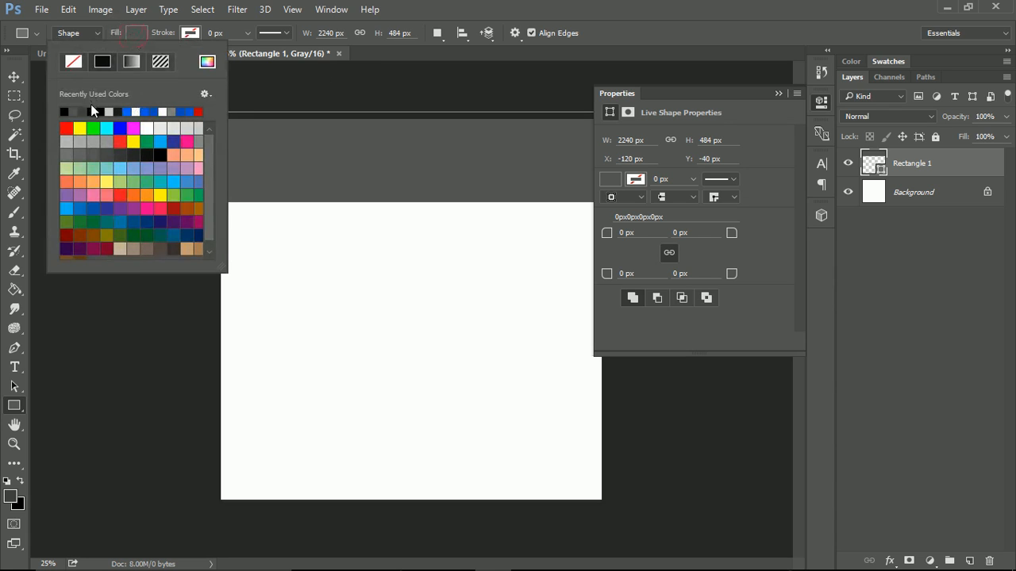
left_click(65, 111)
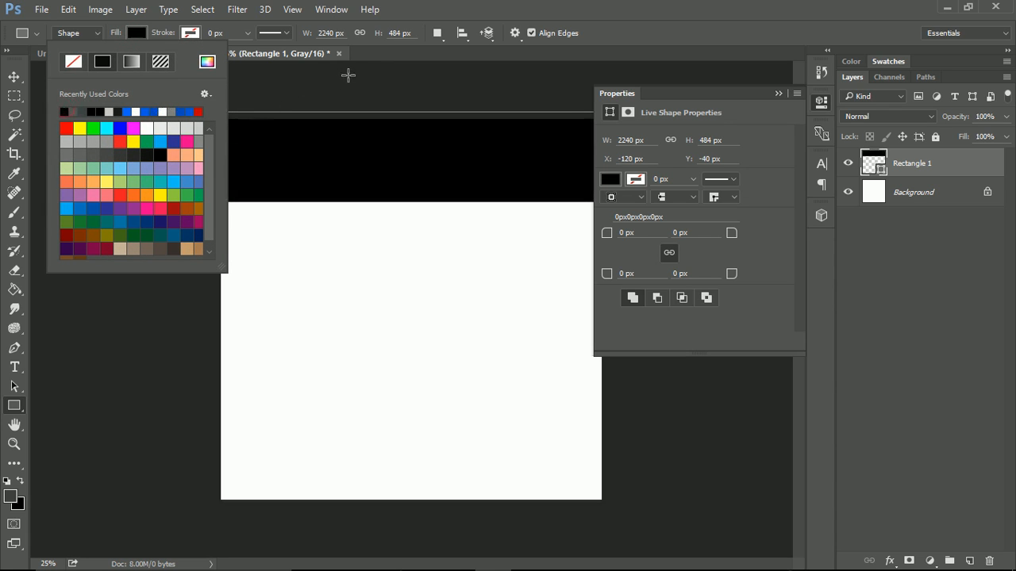
left_click(777, 92)
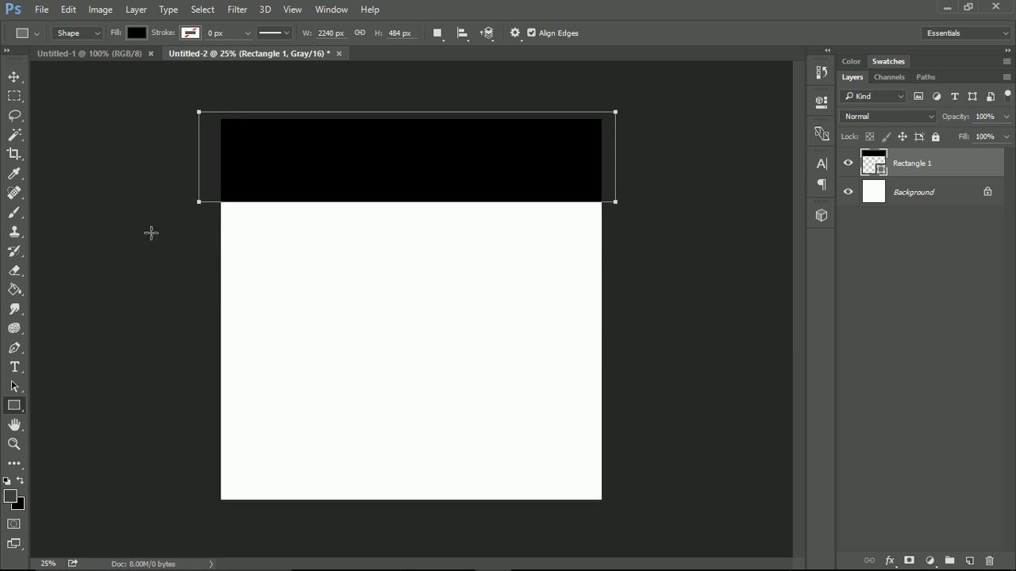
mouse_move(197, 264)
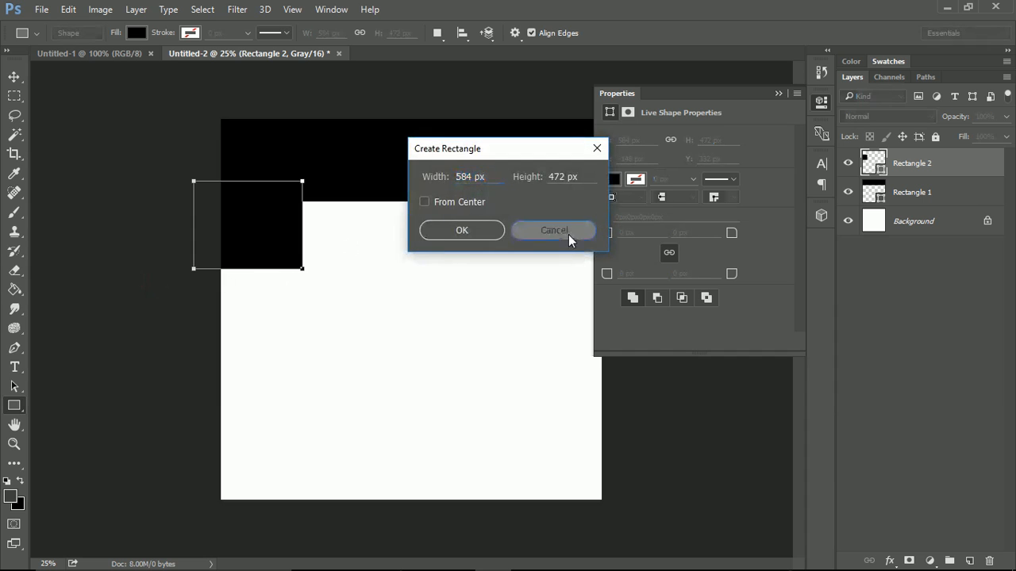
- Dismiss the Create Rectangle size prompt and keep the new black rectangles below the top bar
left_click(554, 231)
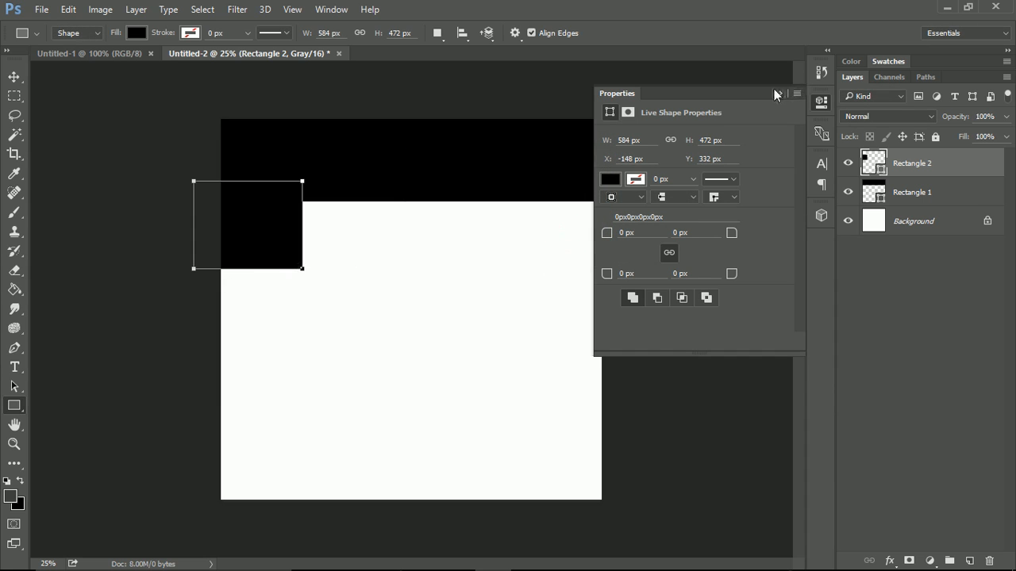
left_click(778, 94)
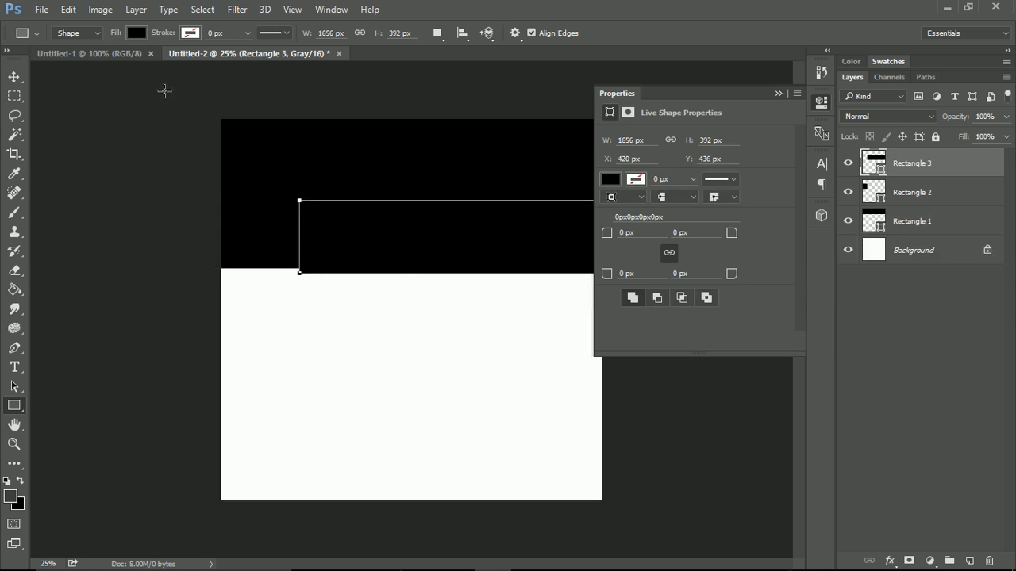
- Switch the long rectangle to a horizontal gradient fill, reversed so black sits on the left
left_click(136, 31)
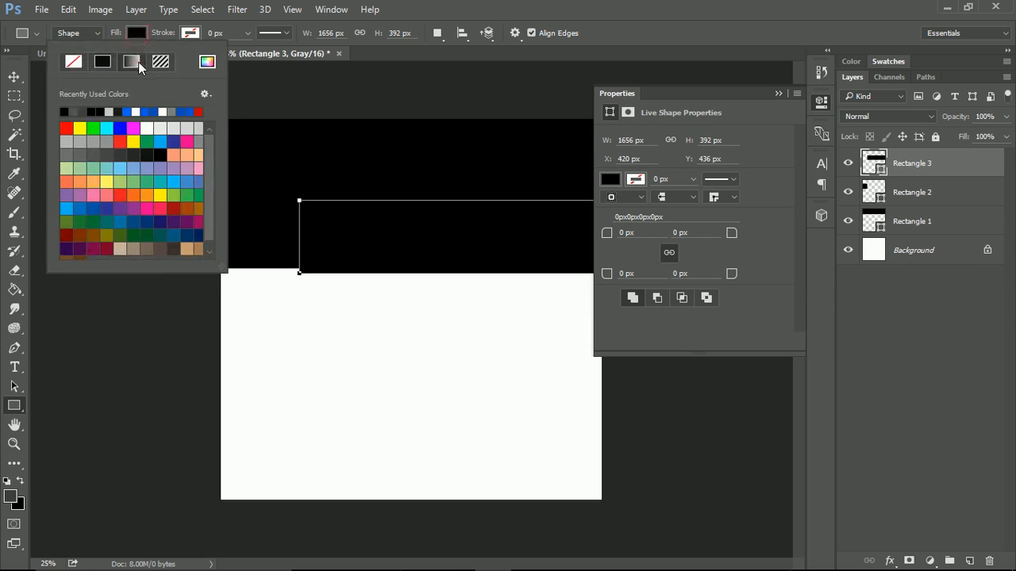
left_click(132, 62)
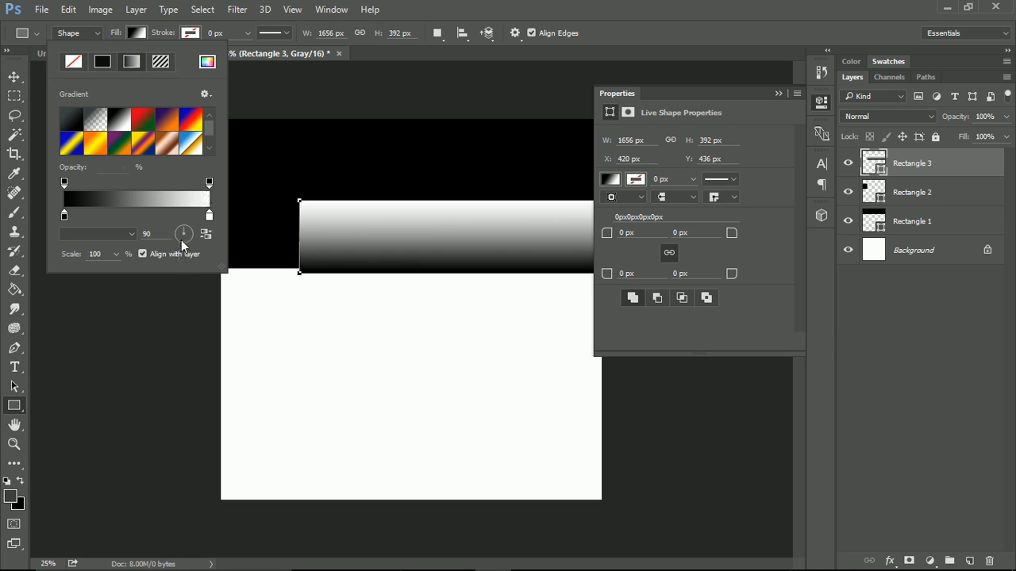
left_click_drag(184, 225, 175, 238)
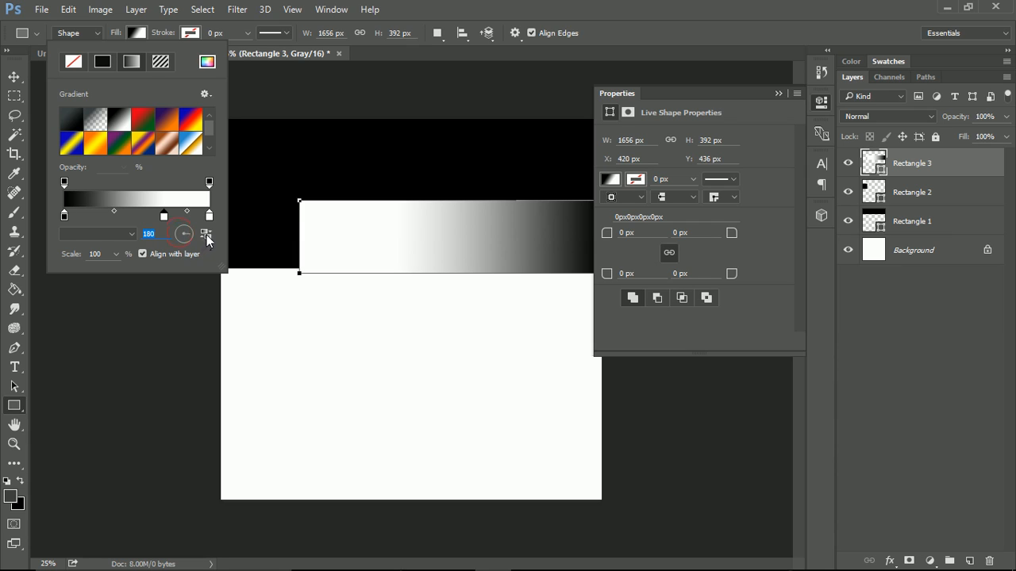
left_click(206, 233)
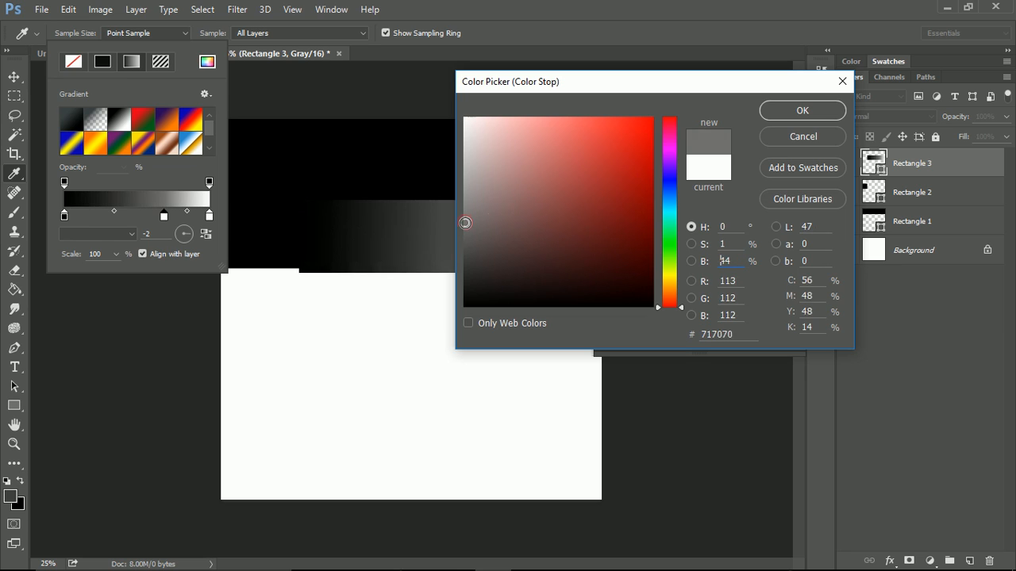
- Set the gradient's end colour stop to a mid gray instead of white
left_click_drag(465, 222, 465, 219)
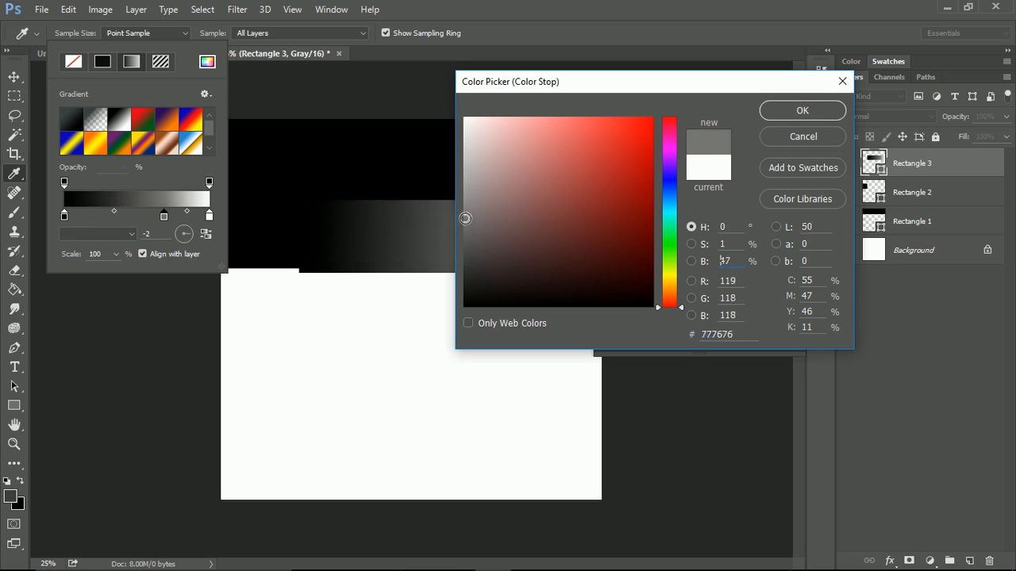
left_click(802, 111)
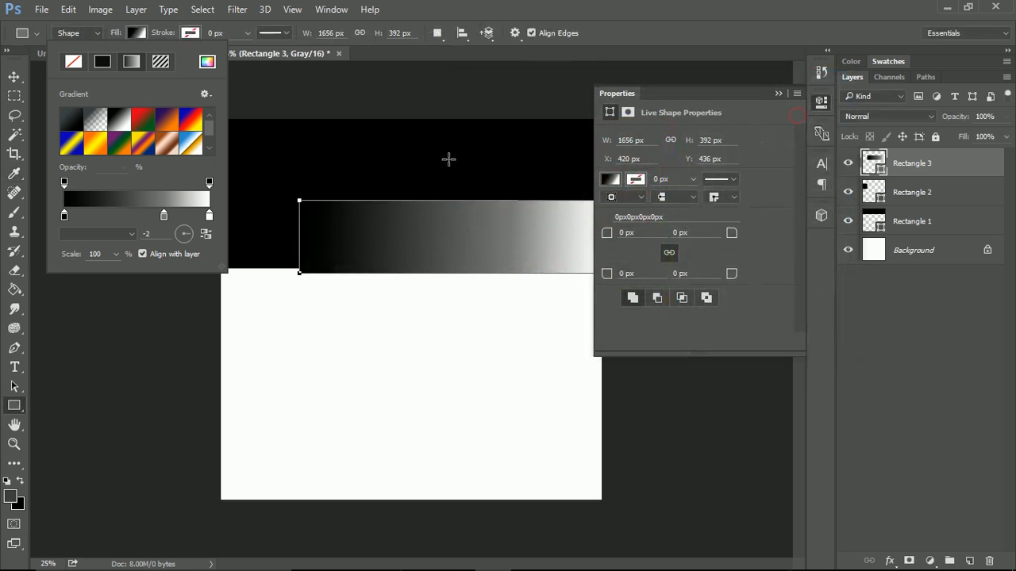
double_click(209, 216)
type("44")
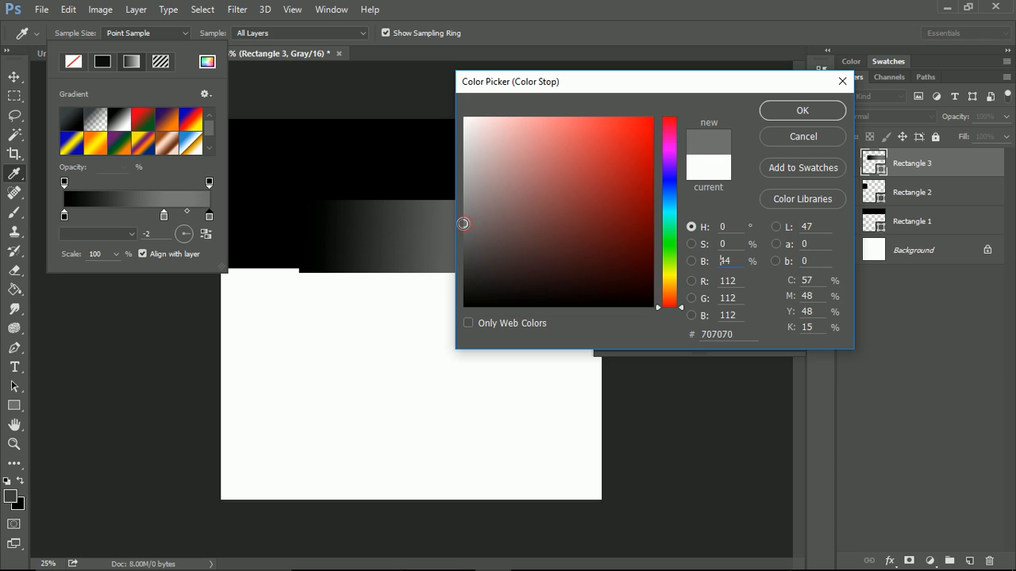
left_click(802, 111)
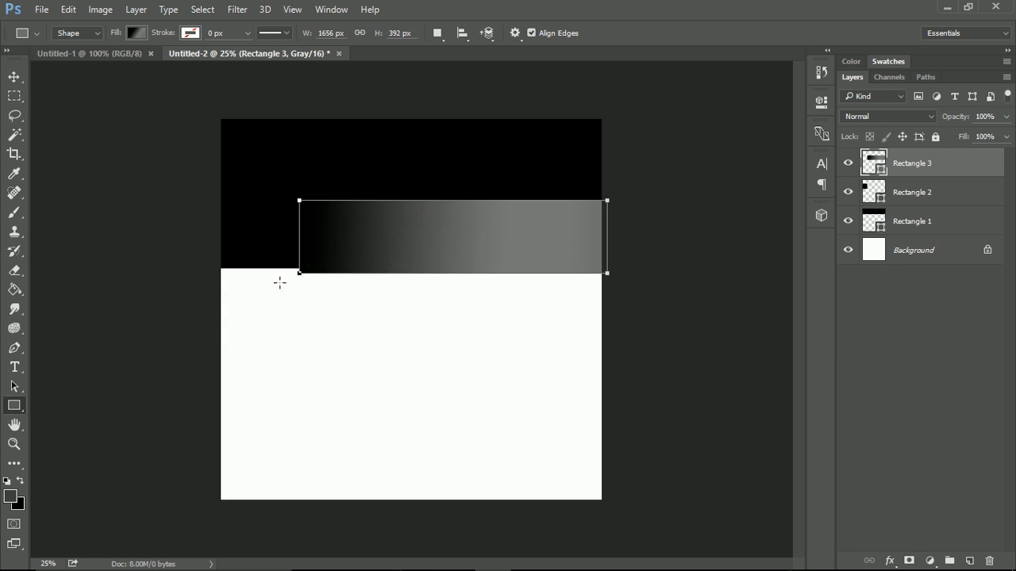
mouse_move(587, 279)
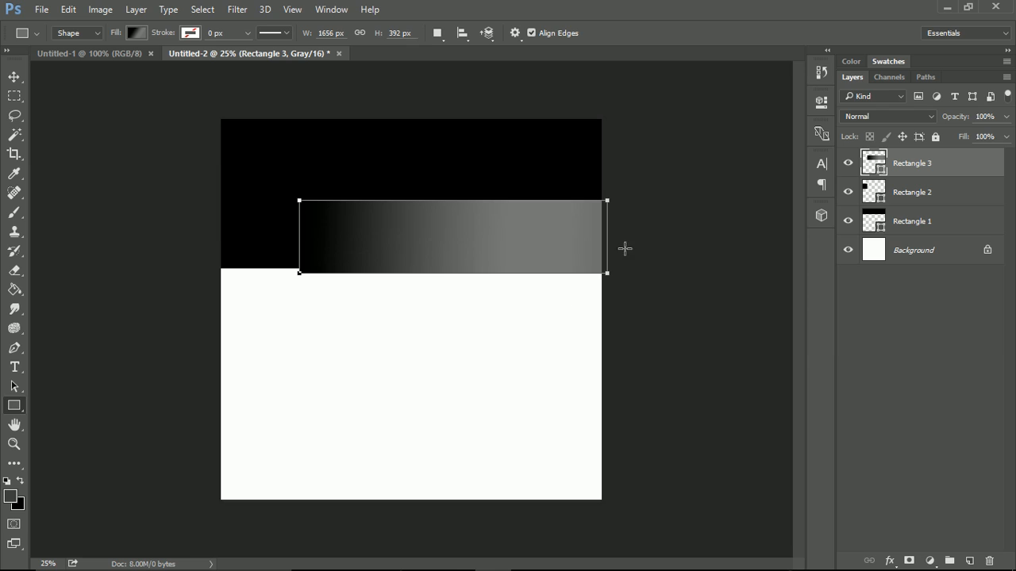
mouse_move(212, 157)
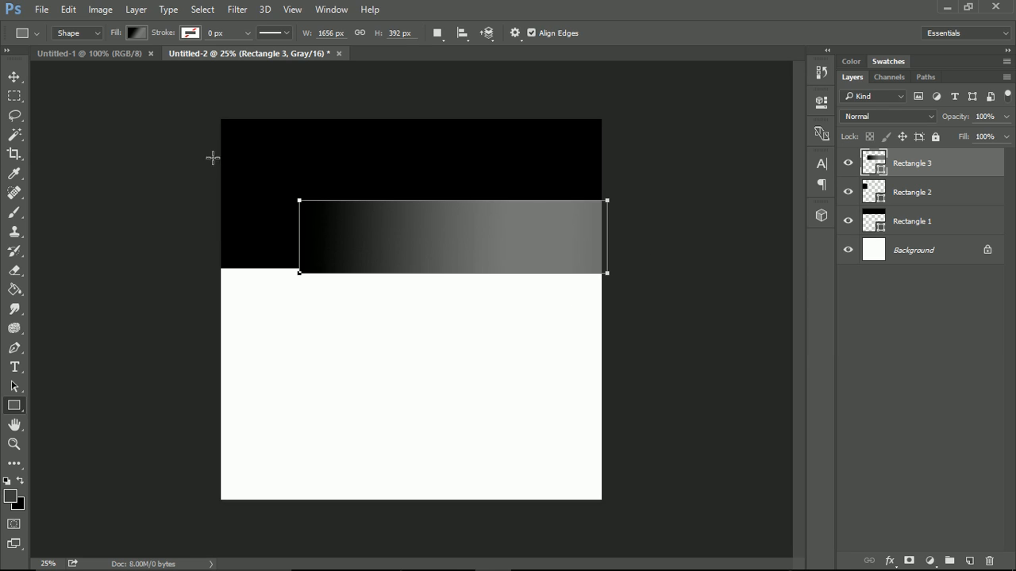
mouse_move(648, 336)
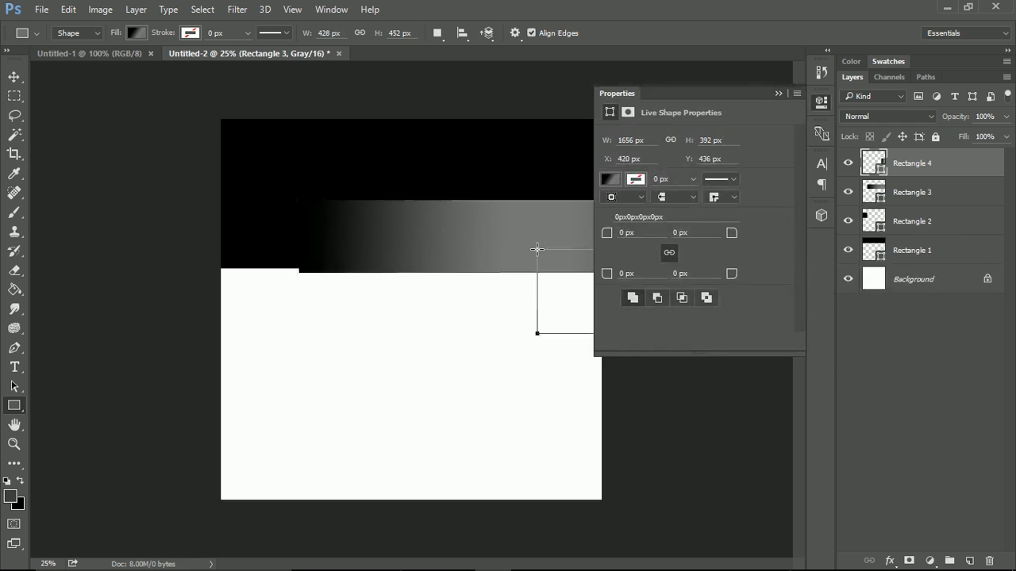
- Bring up the fill colour choices for the new rectangle under the ramp's right end
left_click(610, 178)
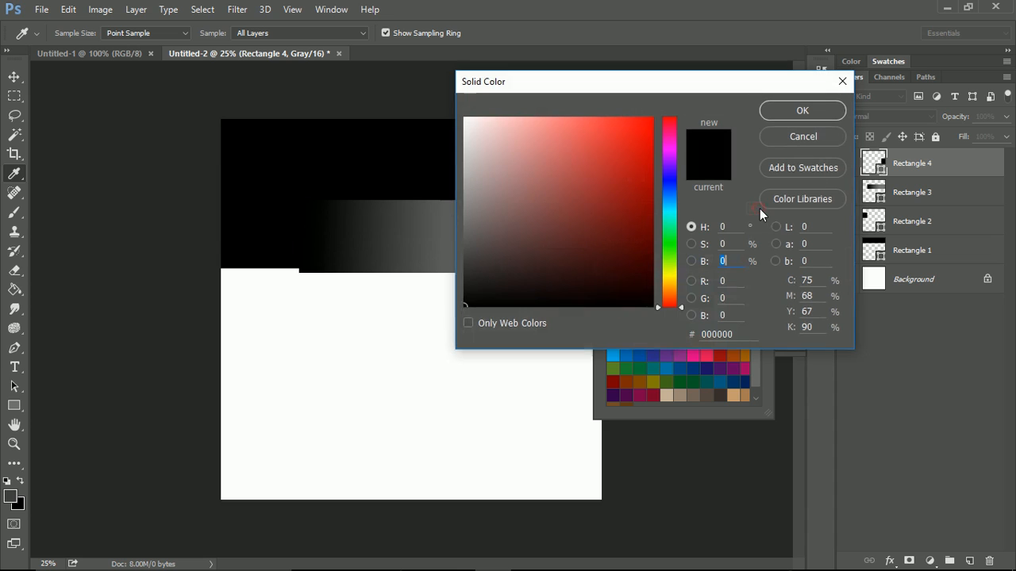
mouse_move(667, 88)
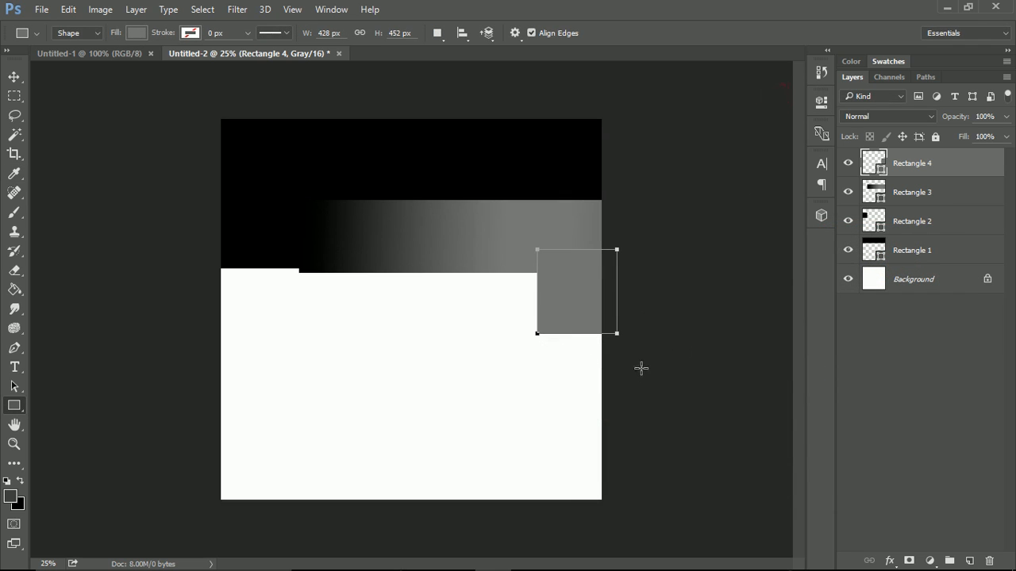
mouse_move(482, 336)
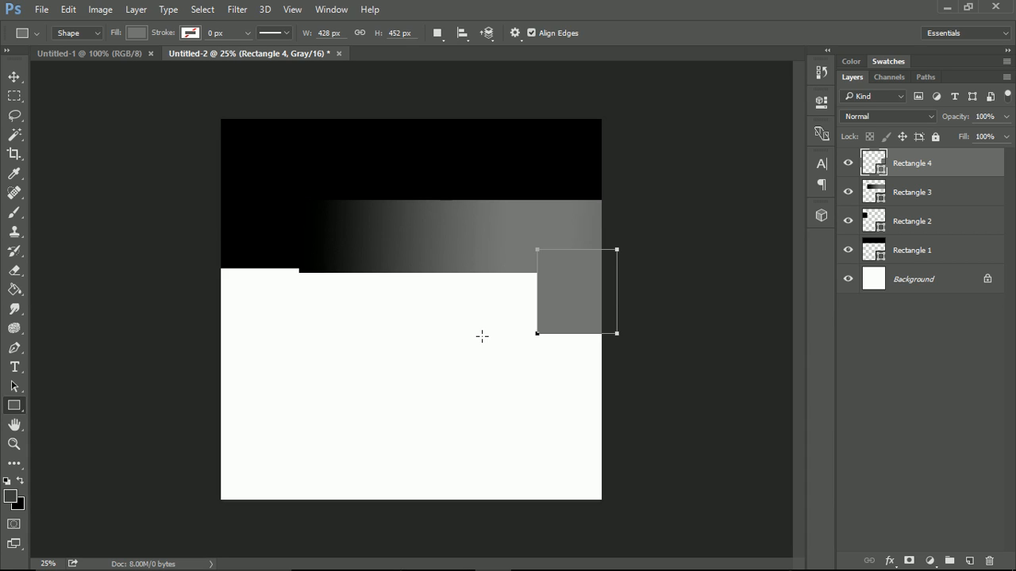
mouse_move(711, 289)
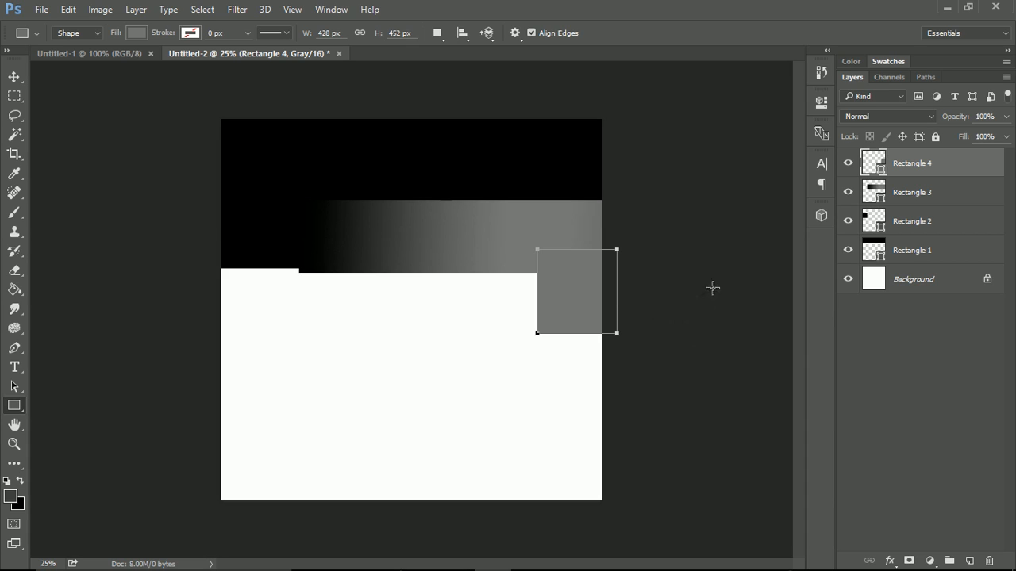
mouse_move(213, 331)
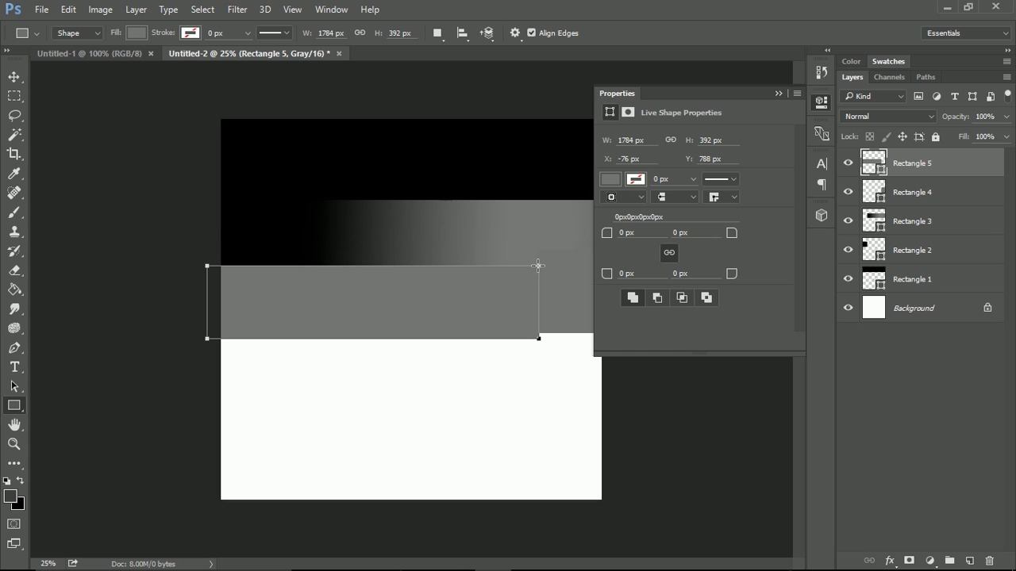
- Give the new long strip a gradient fill running horizontally
left_click(609, 177)
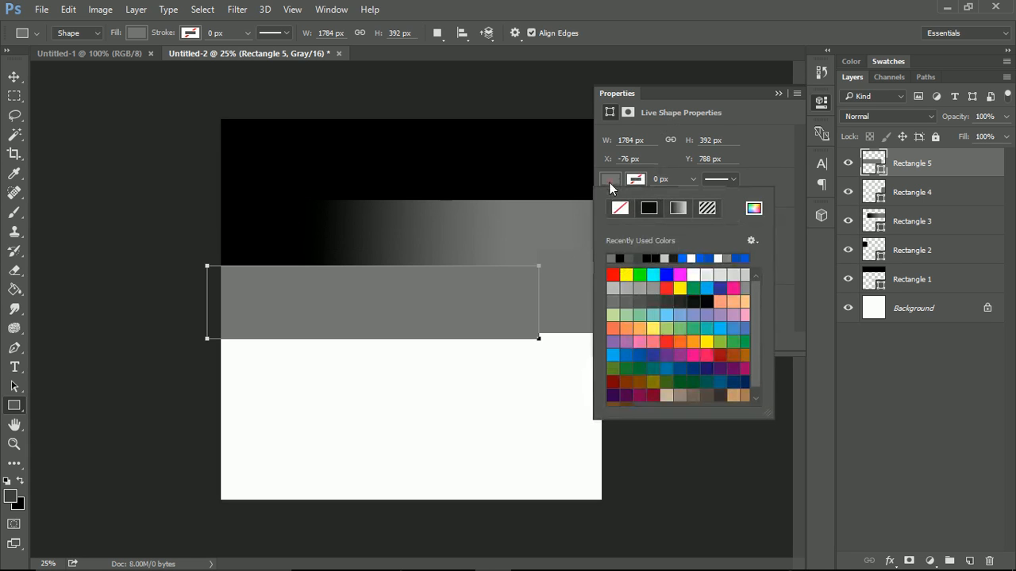
left_click(679, 208)
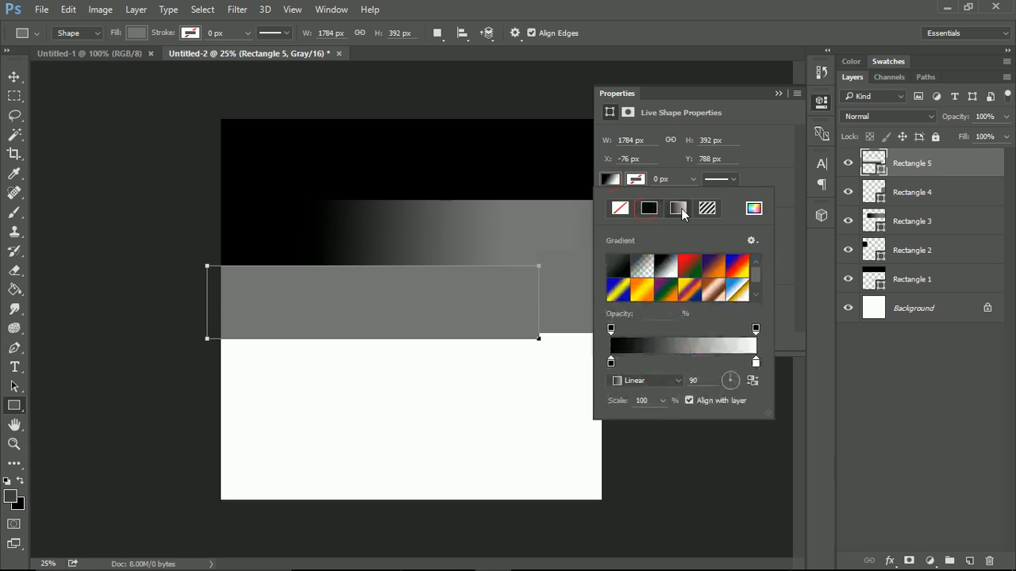
left_click(678, 208)
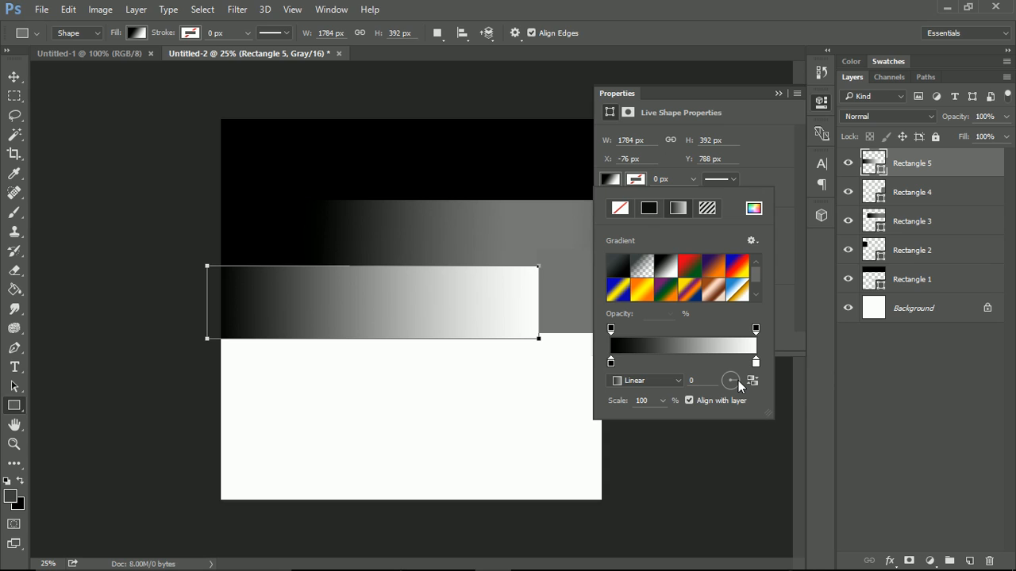
mouse_move(695, 371)
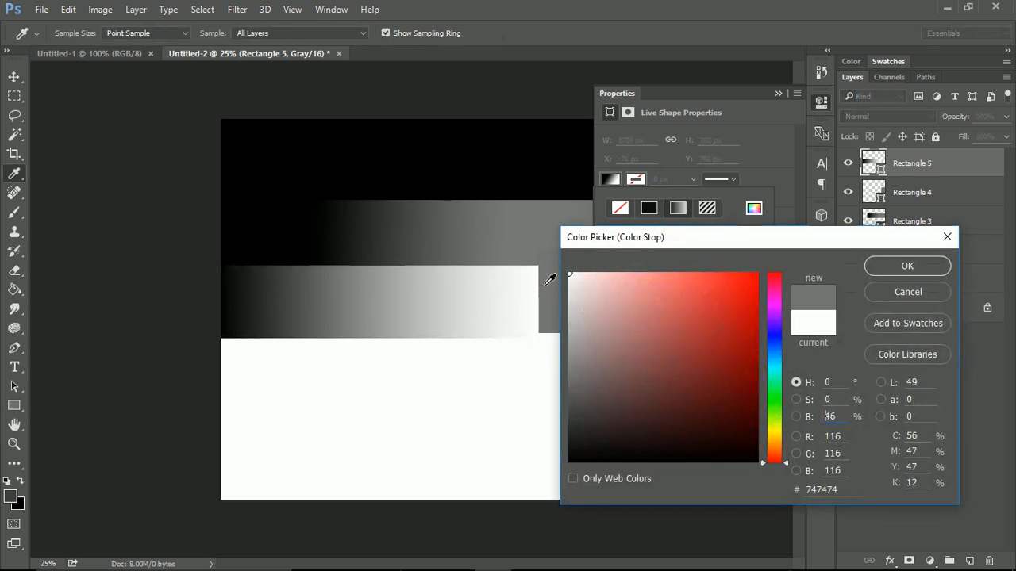
- Make the gradient's left stop pure white via the eyedropper and shift where the fade begins
left_click(908, 265)
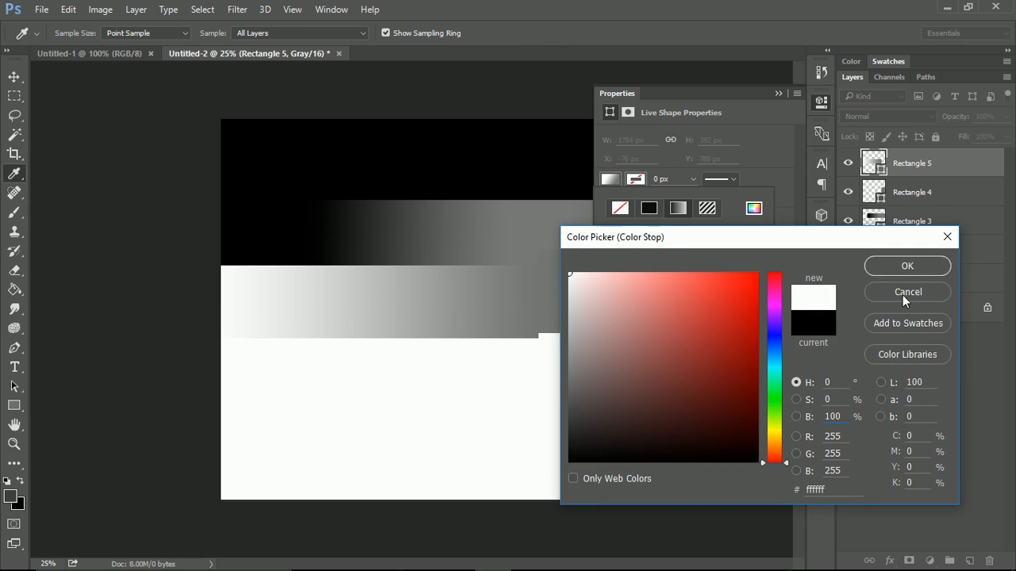
left_click(907, 292)
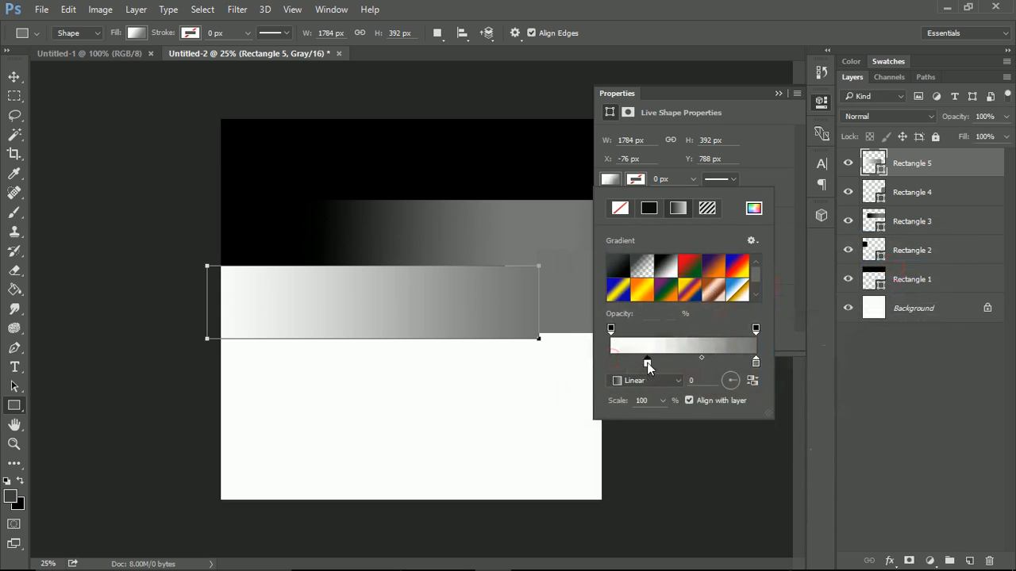
left_click_drag(647, 361, 627, 362)
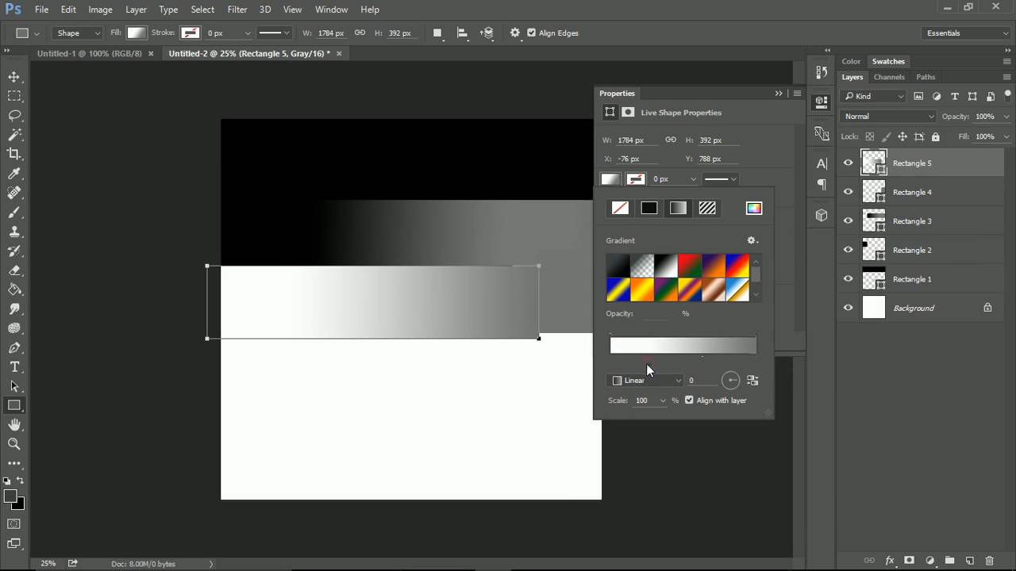
left_click(658, 362)
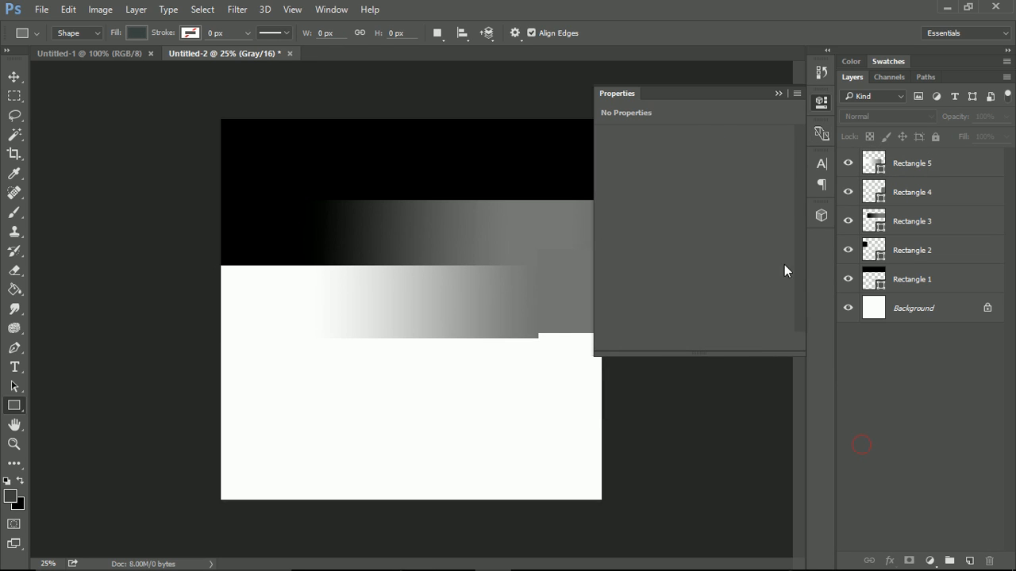
- Select all five rectangle layers and Free Transform them, stretching them downward together
left_click(778, 94)
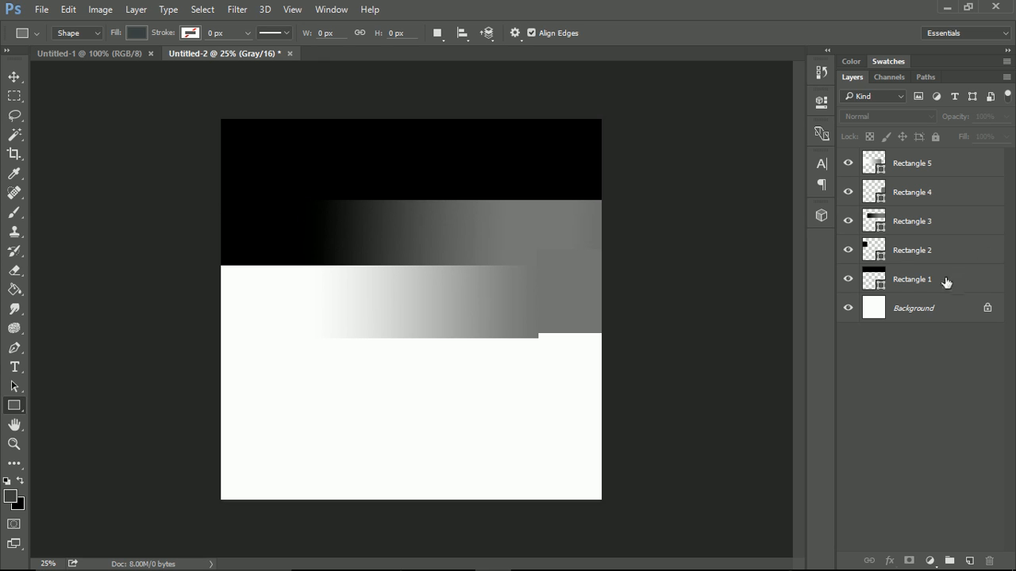
left_click(911, 162)
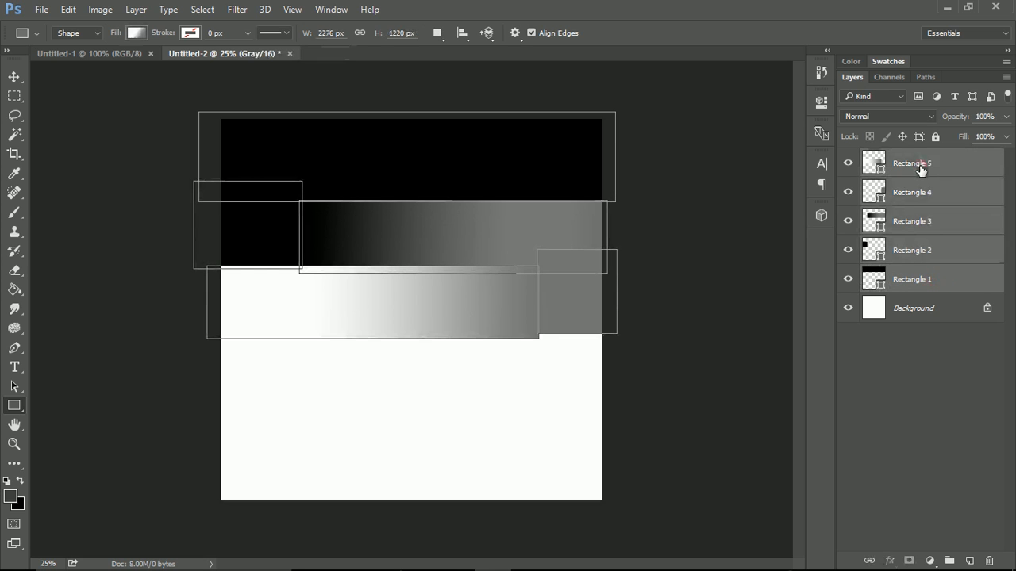
right_click(920, 162)
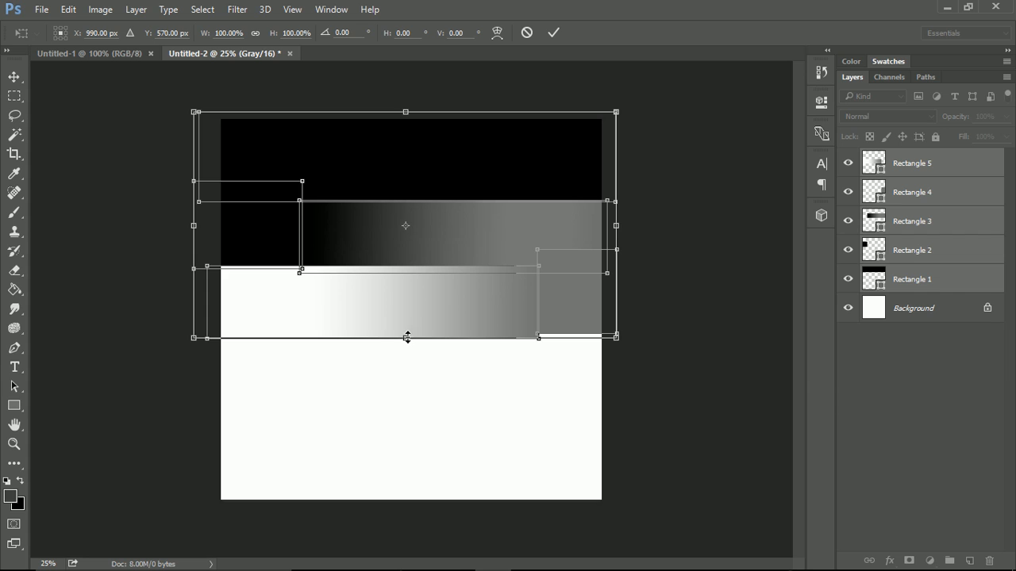
left_click_drag(406, 337, 406, 389)
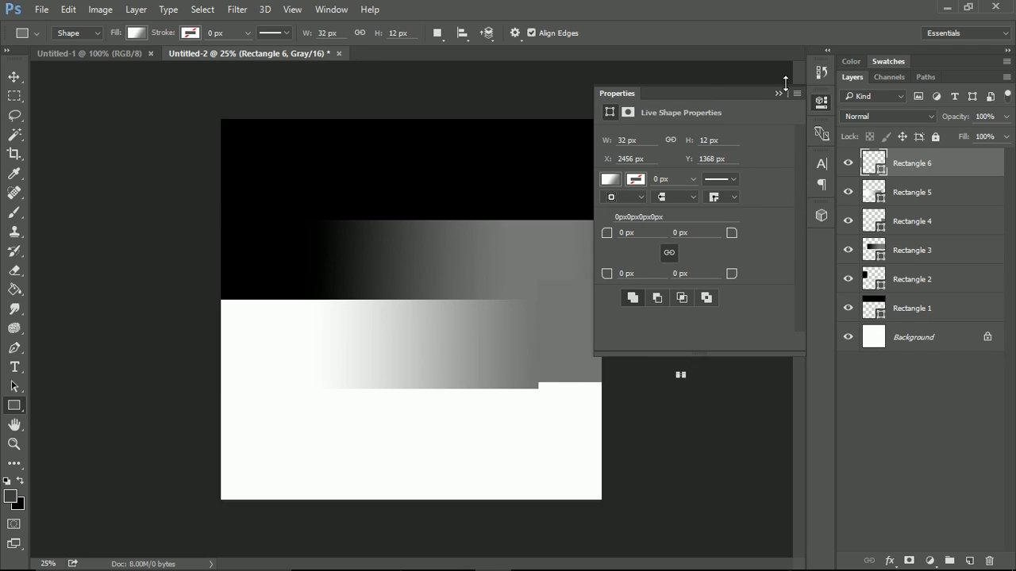
left_click(779, 92)
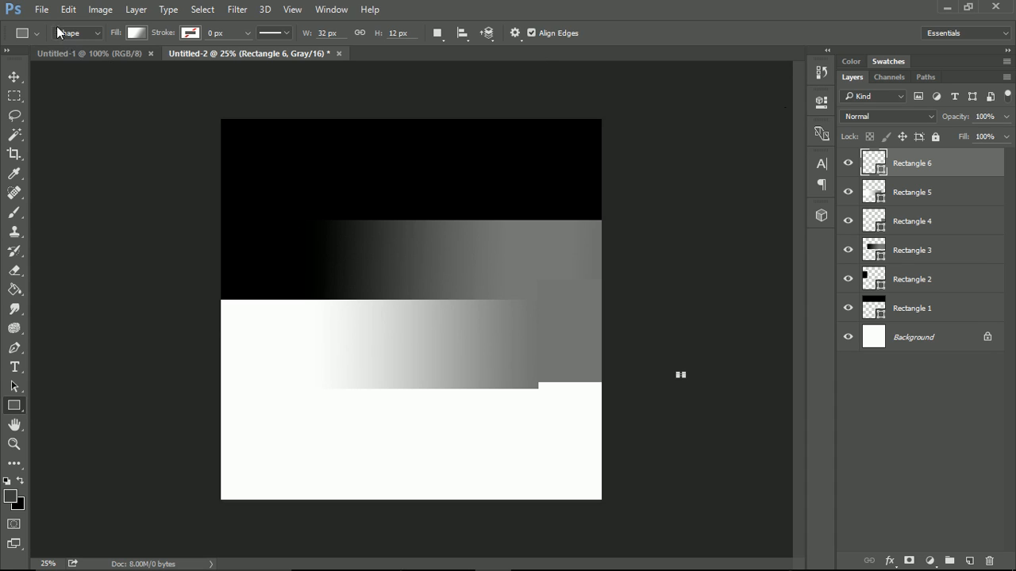
- Start Save As and name the file 'Height map for level'
left_click(42, 9)
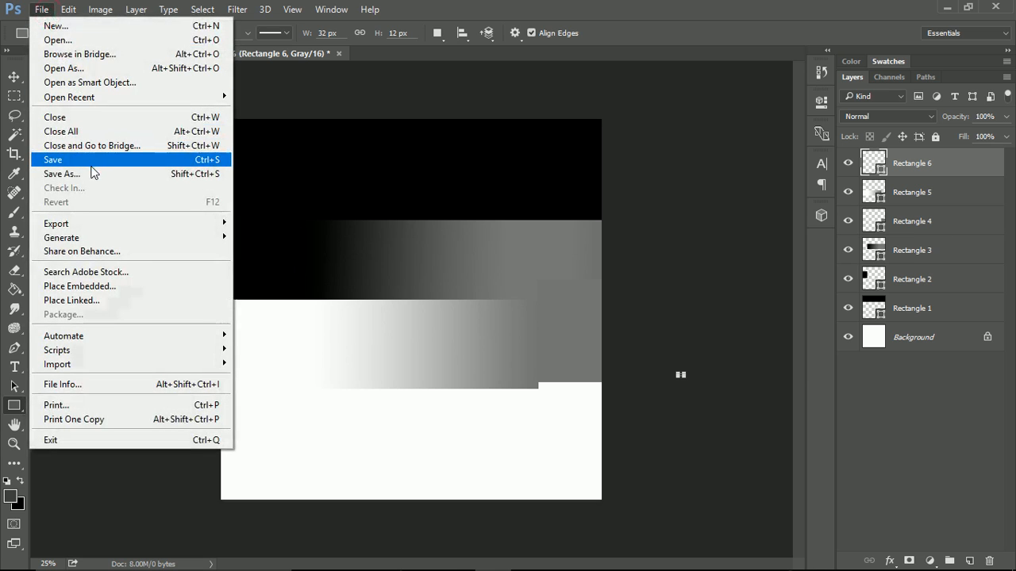
left_click(62, 173)
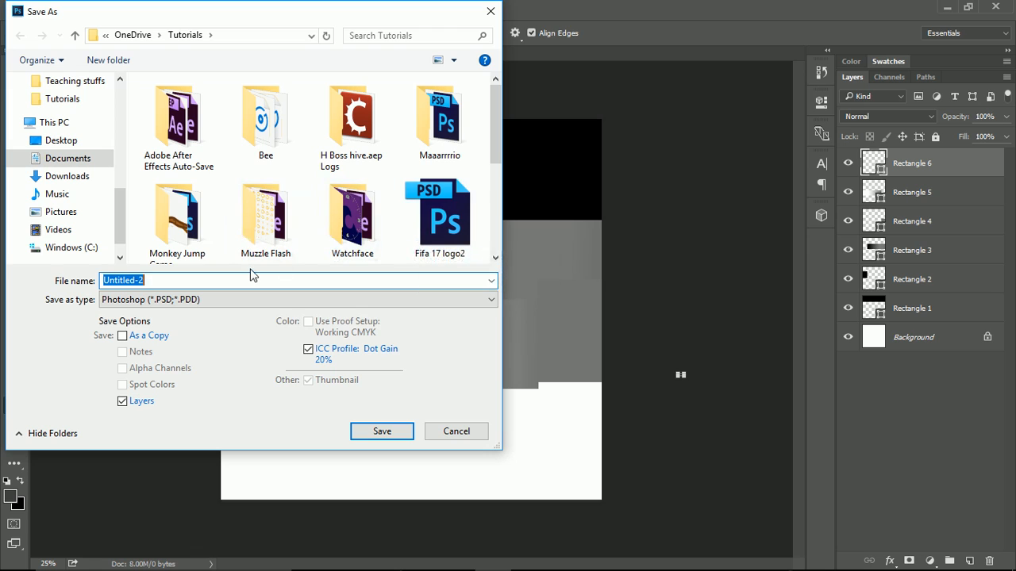
type("Height map for le")
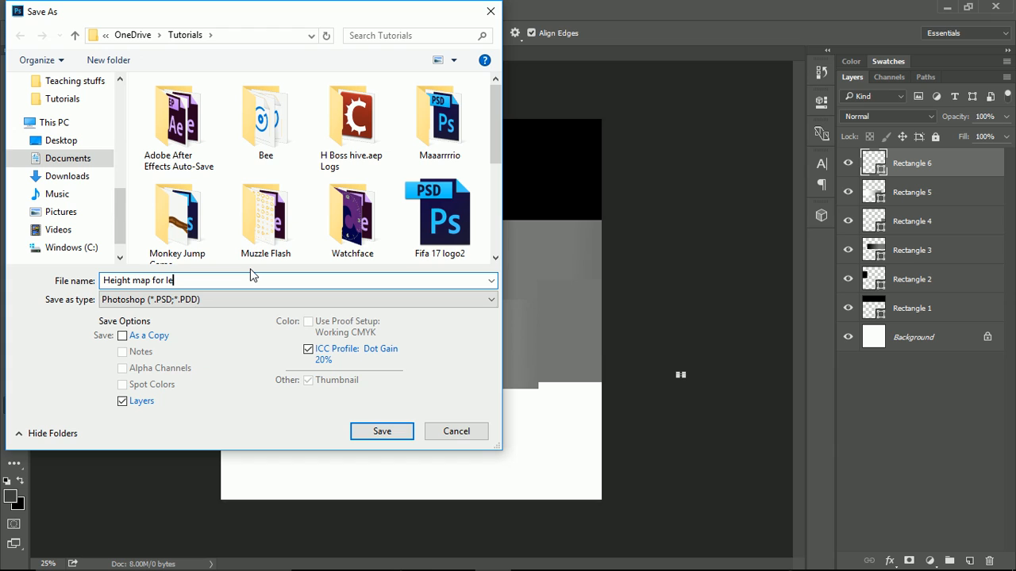
type("vel")
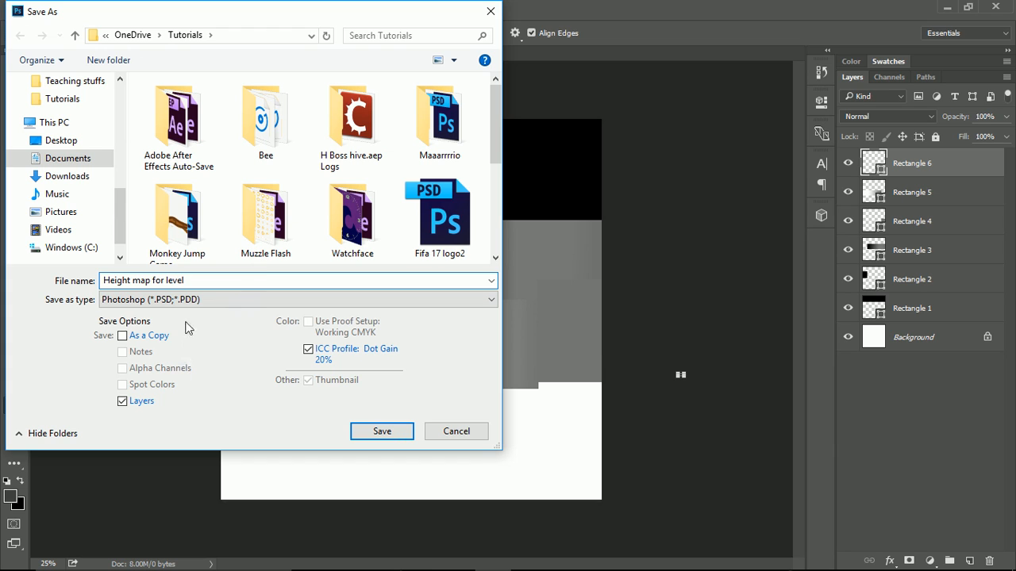
- Save it as a PNG to OneDrive, accepting the default PNG compression options
left_click(298, 298)
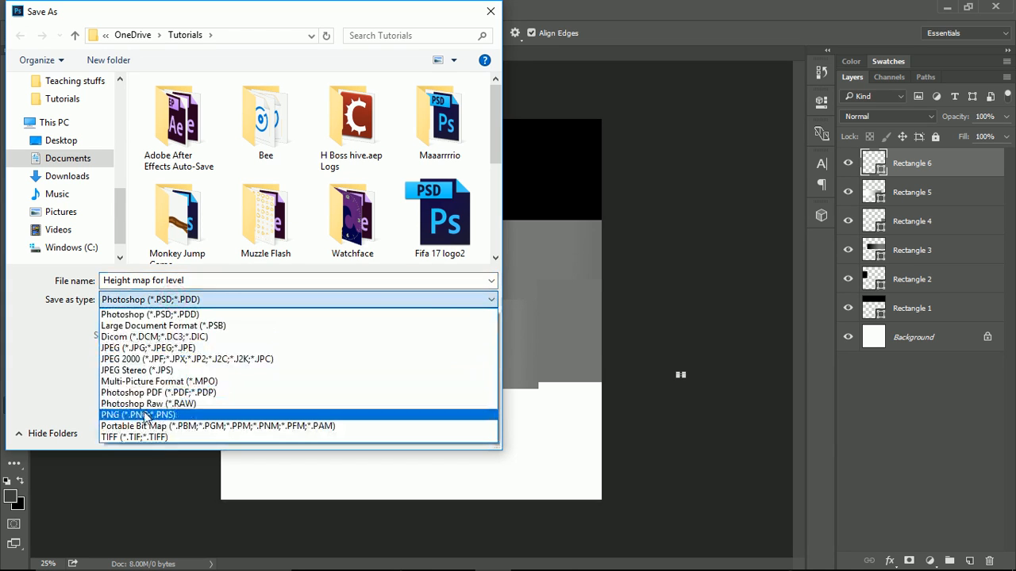
left_click(140, 415)
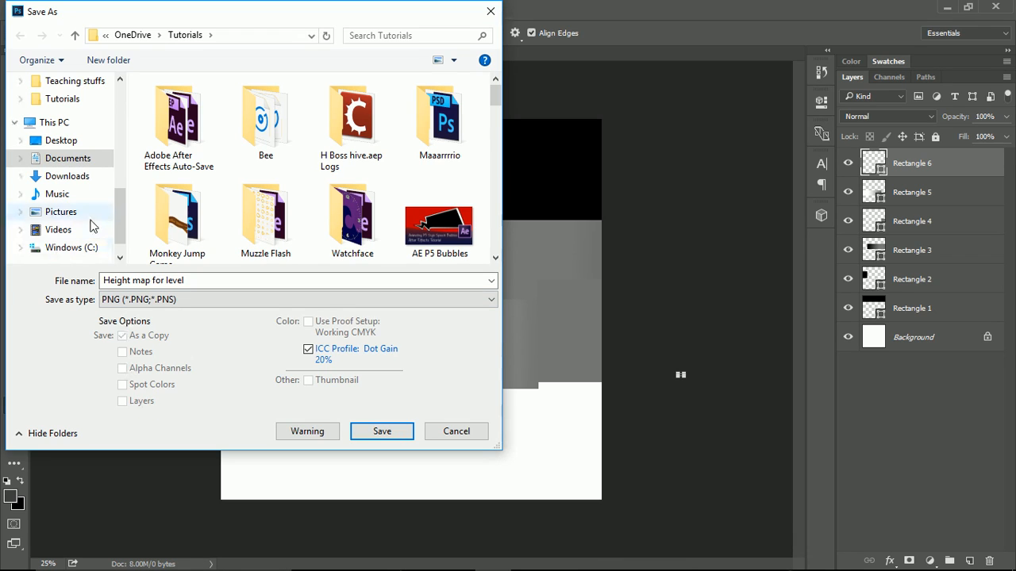
left_click(21, 164)
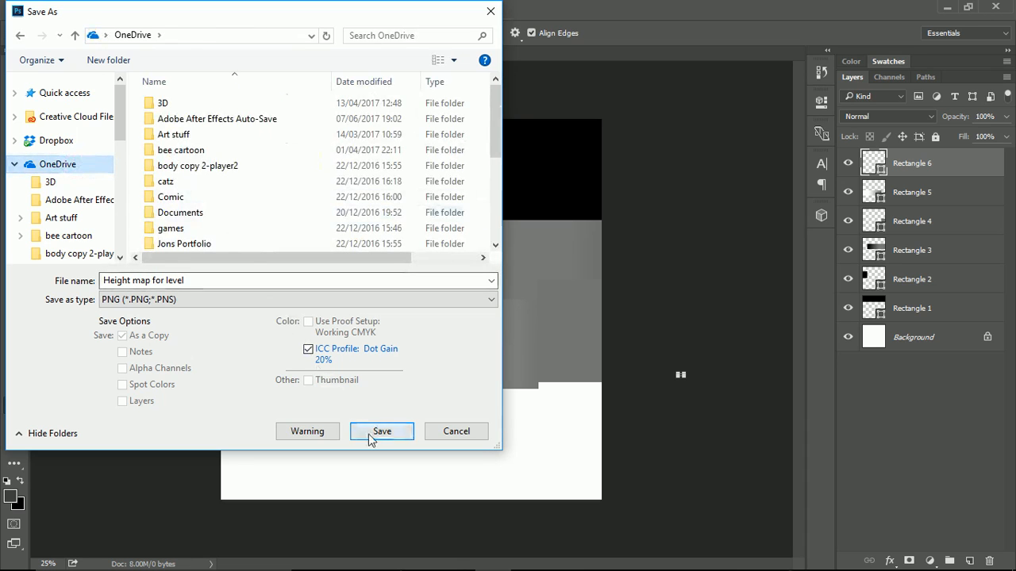
left_click(381, 431)
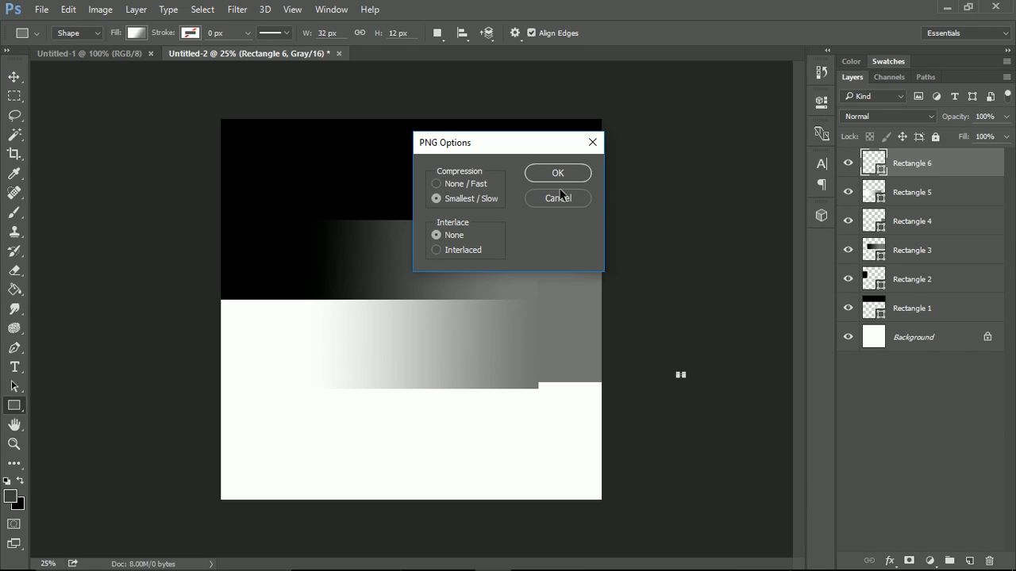
left_click(557, 173)
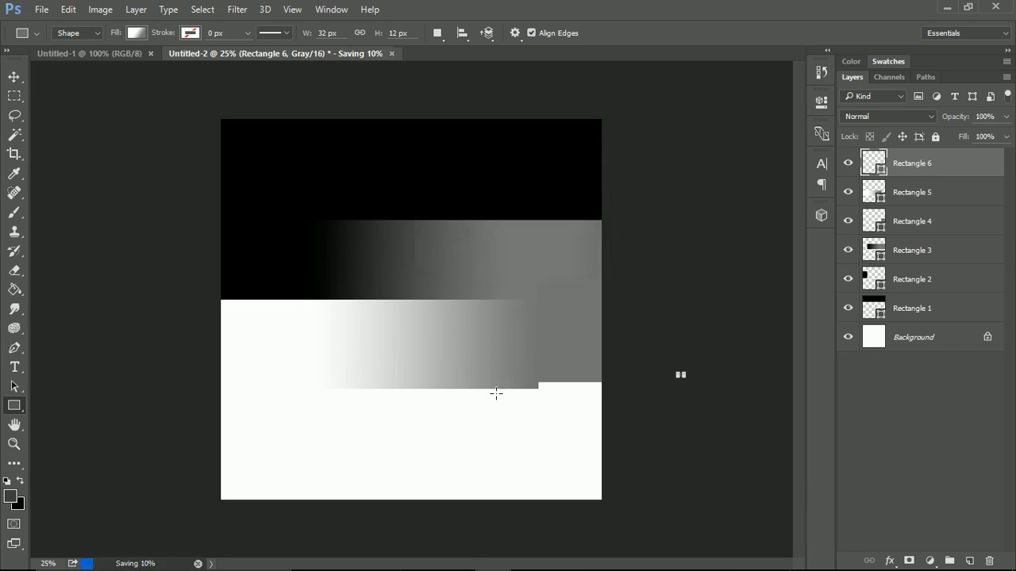